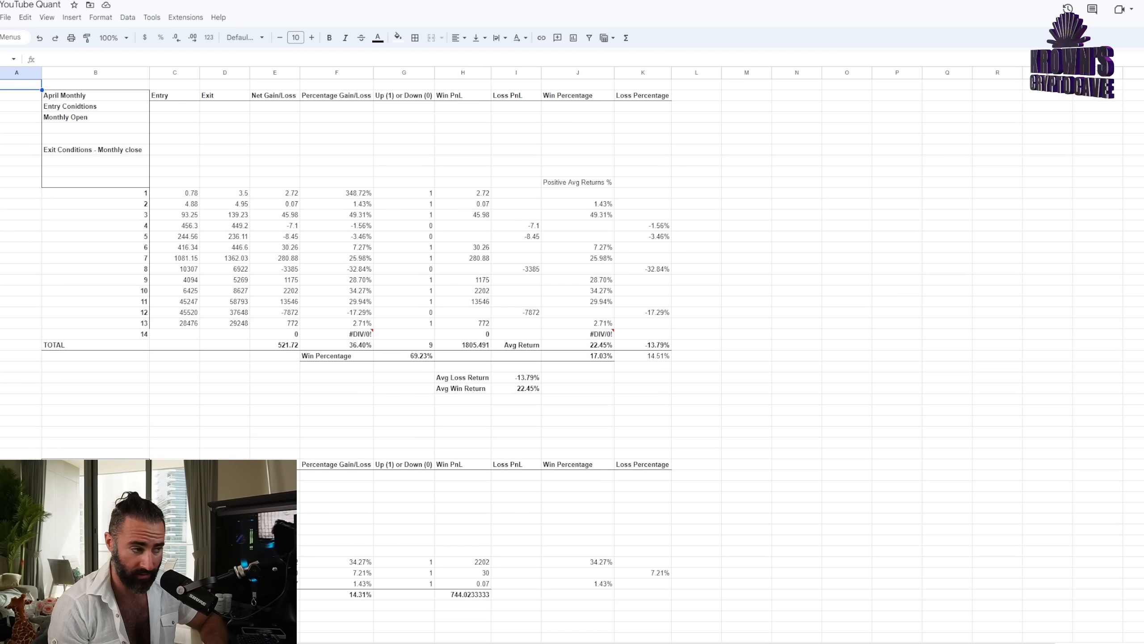
Scroll down through the May Monthly backtest and May Monthly Elections tables.
scroll(down, 3)
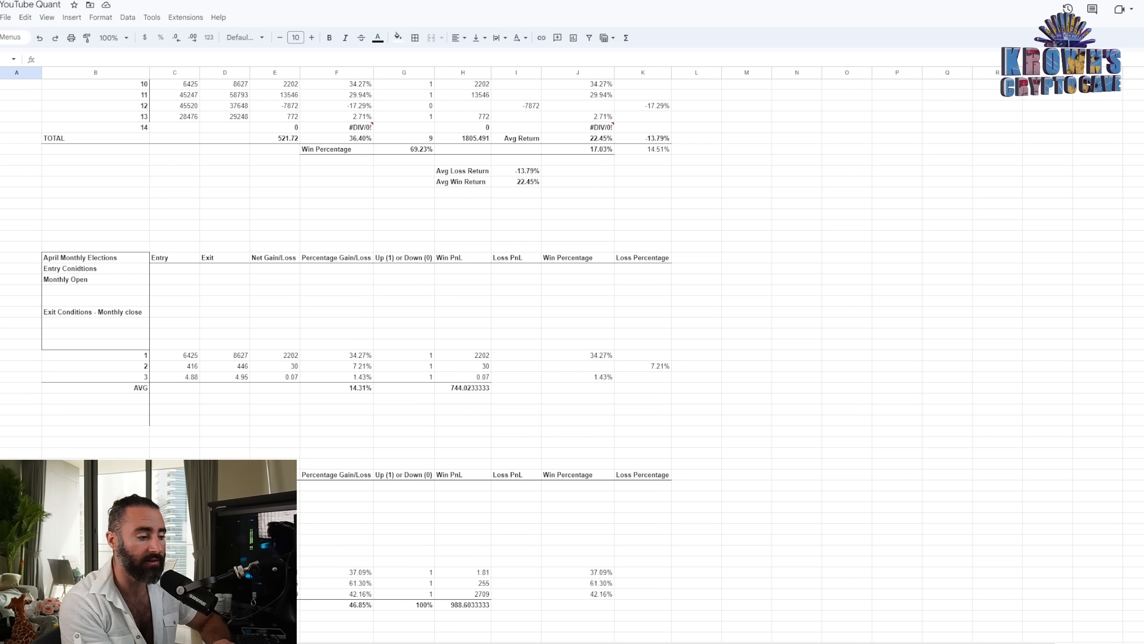
scroll(down, 3)
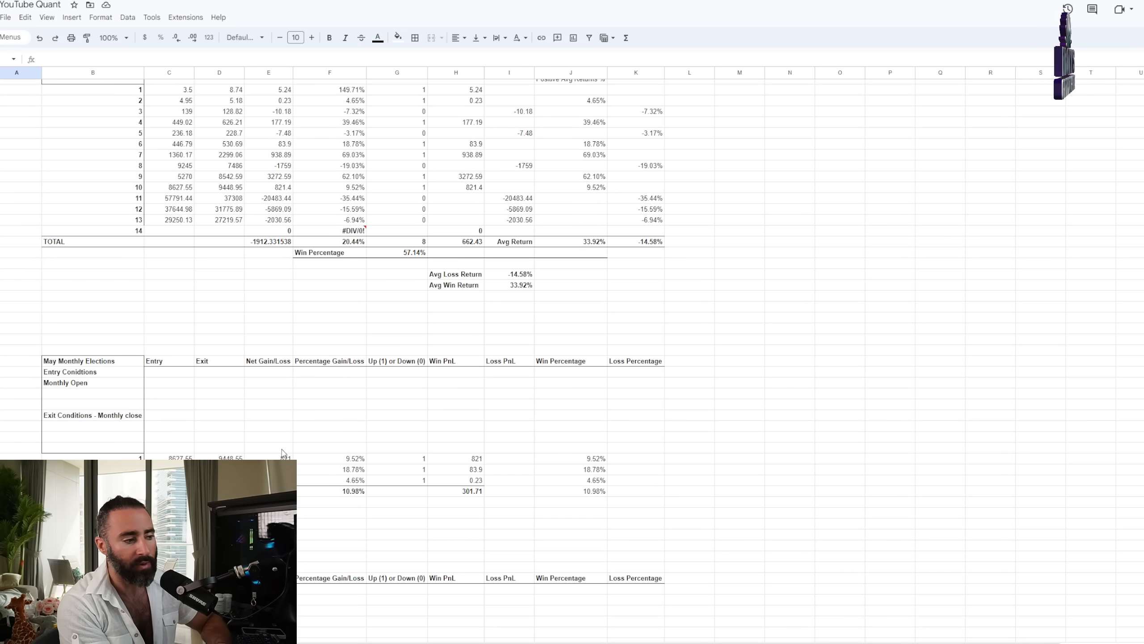
mouse_move(339, 445)
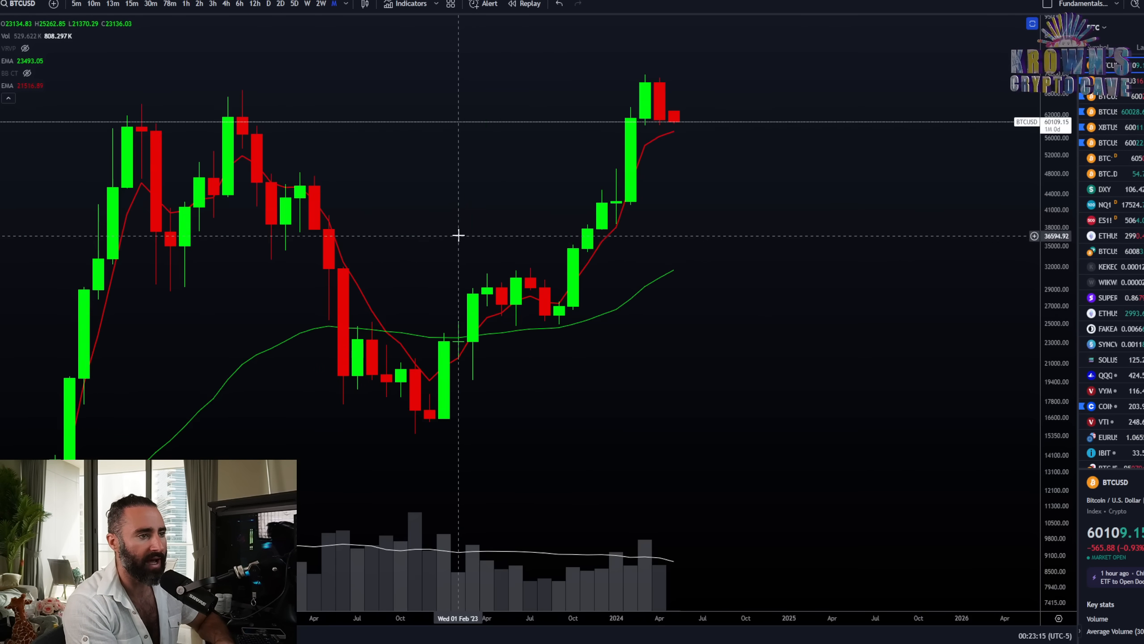
mouse_move(501, 177)
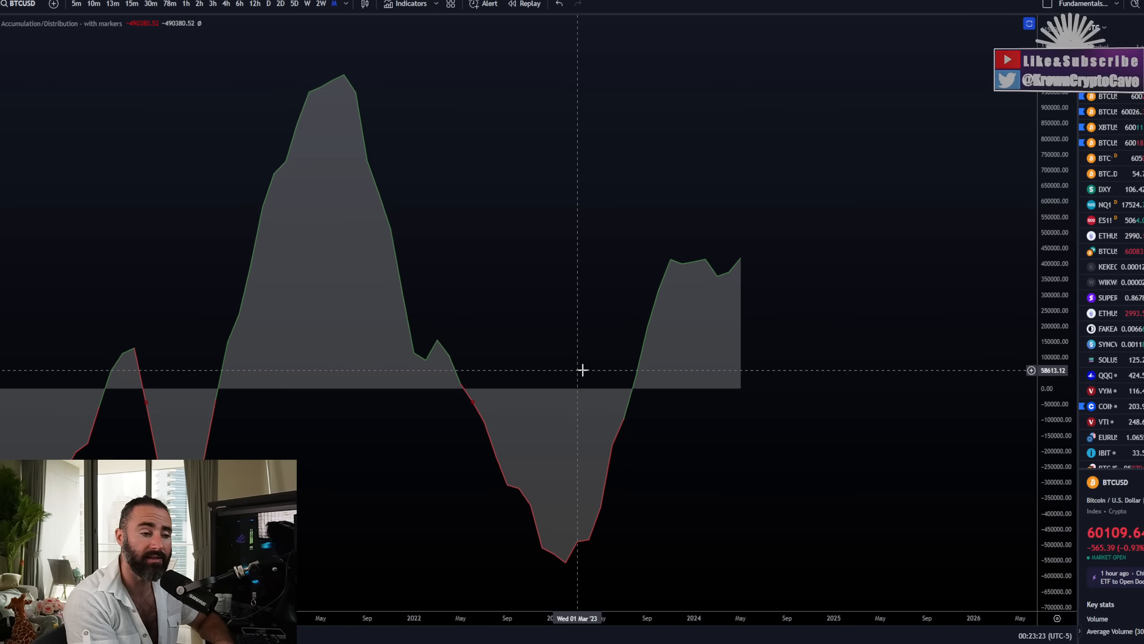
mouse_move(708, 280)
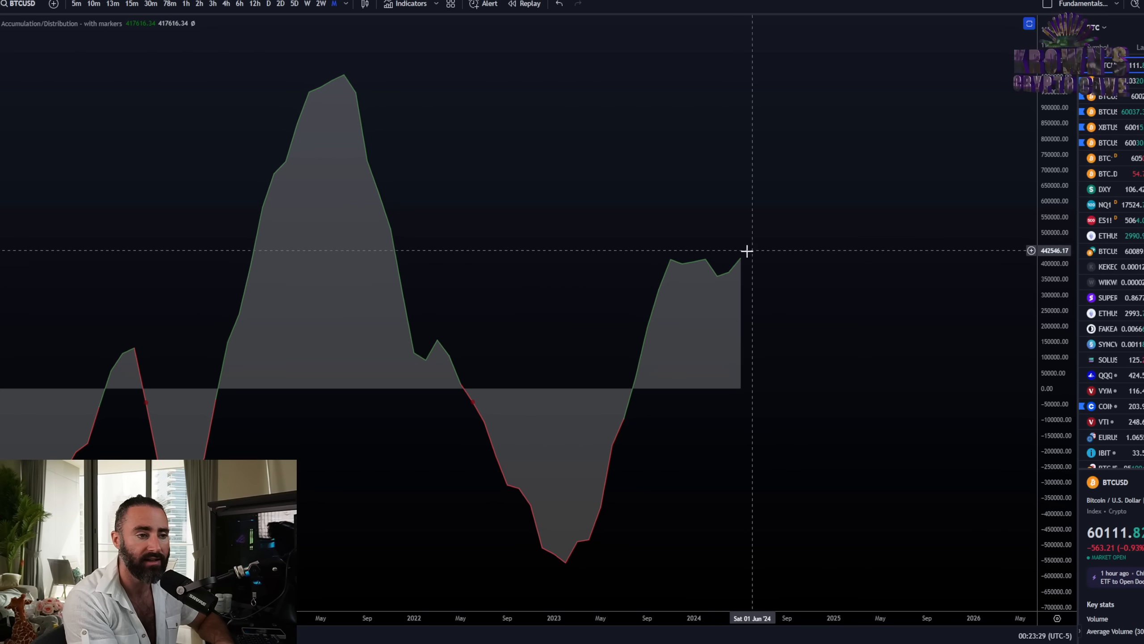
mouse_move(742, 235)
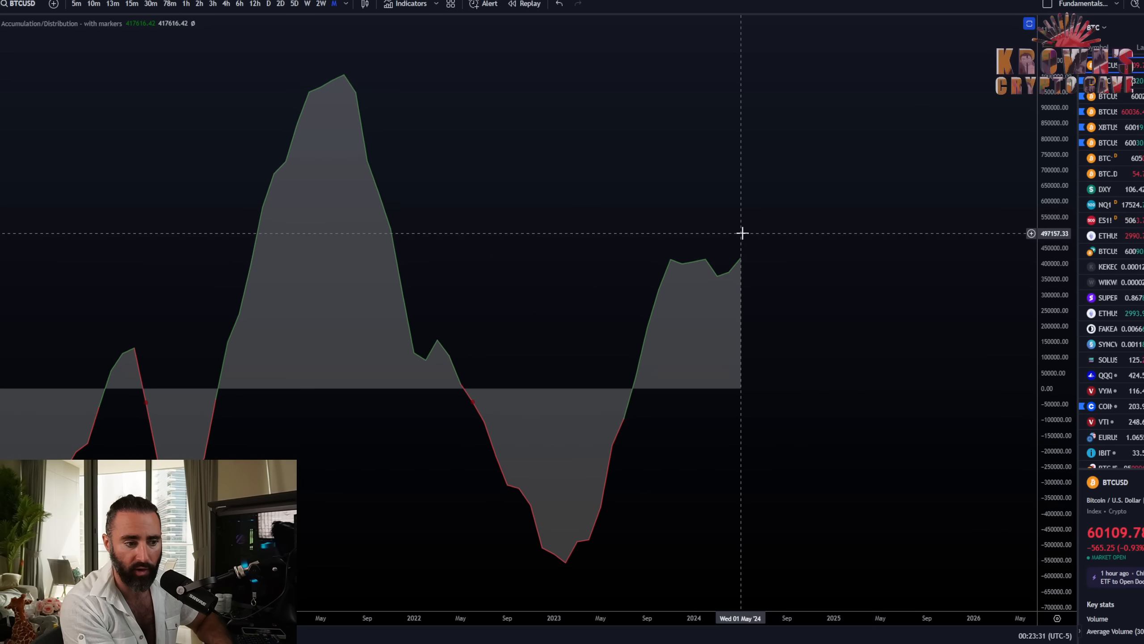
mouse_move(683, 219)
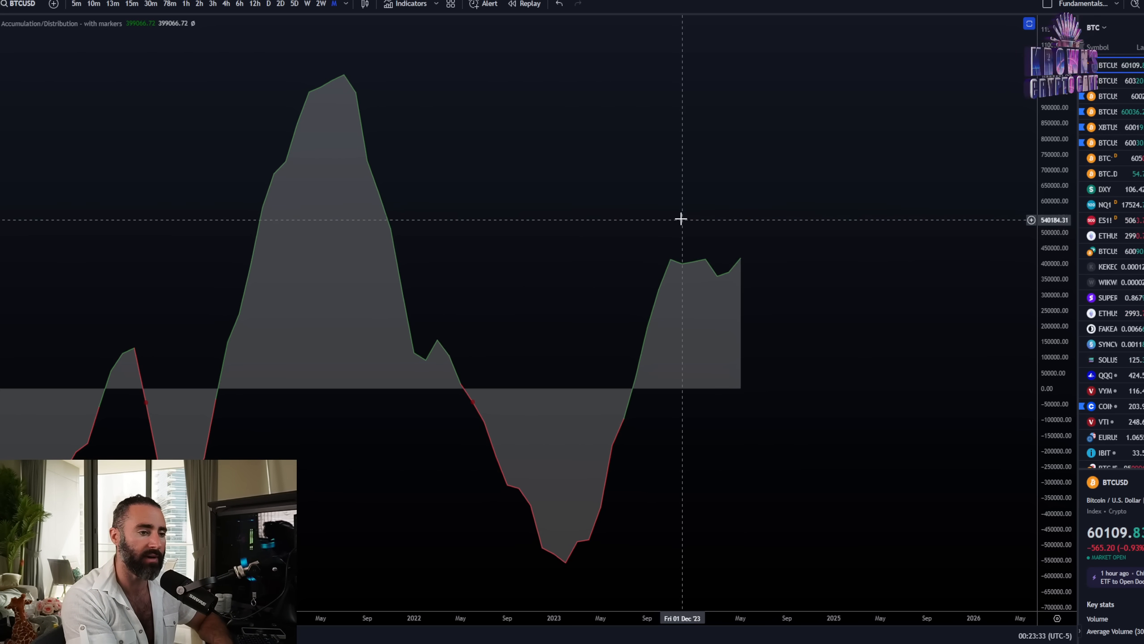
mouse_move(357, 61)
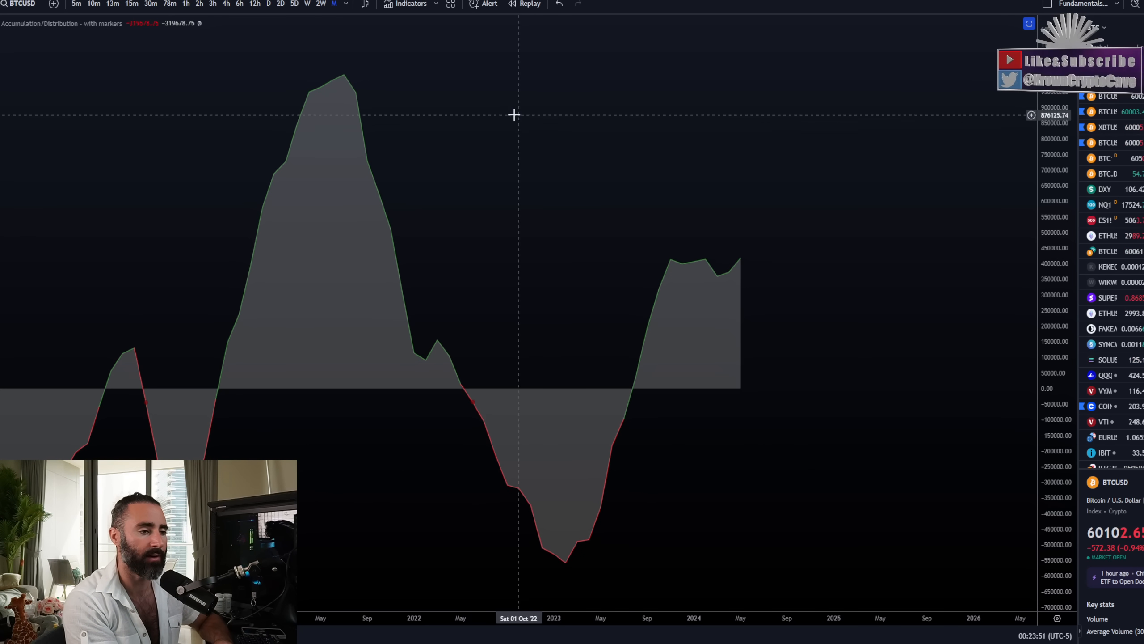
Scroll the maximized Accumulation/Distribution pane out to show all years back to 2013.
scroll(down, 3)
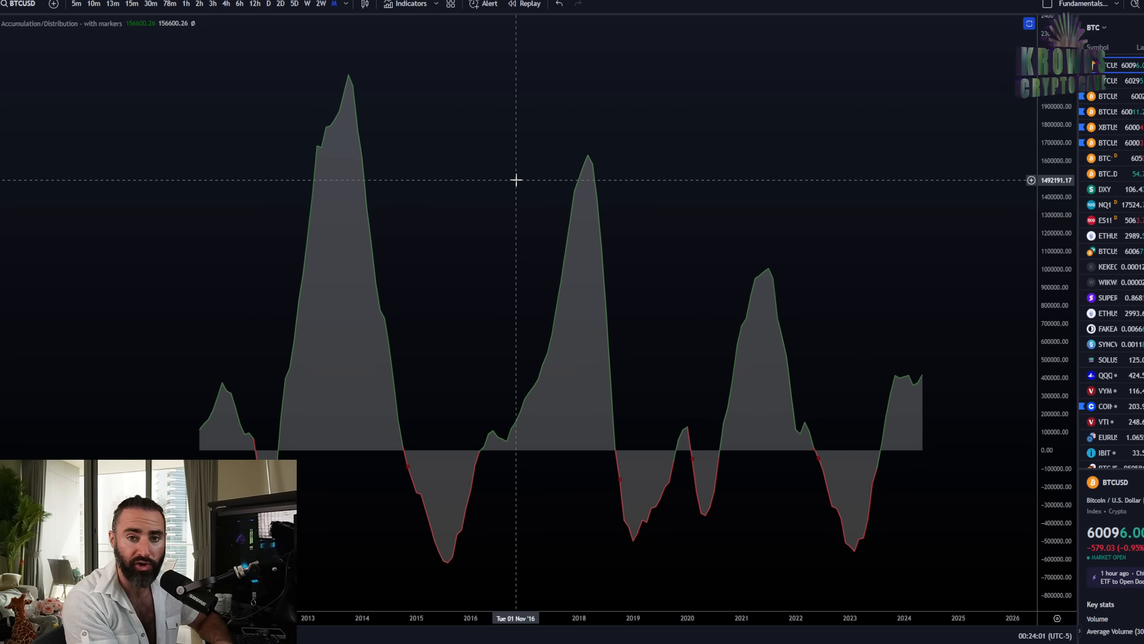
mouse_move(438, 159)
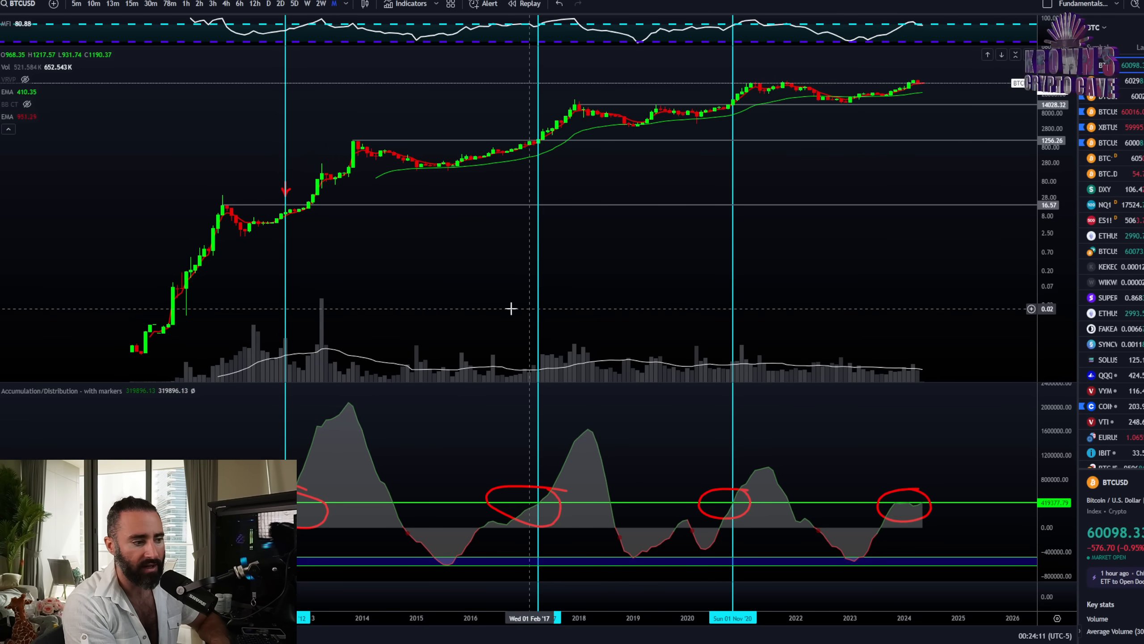
mouse_move(356, 388)
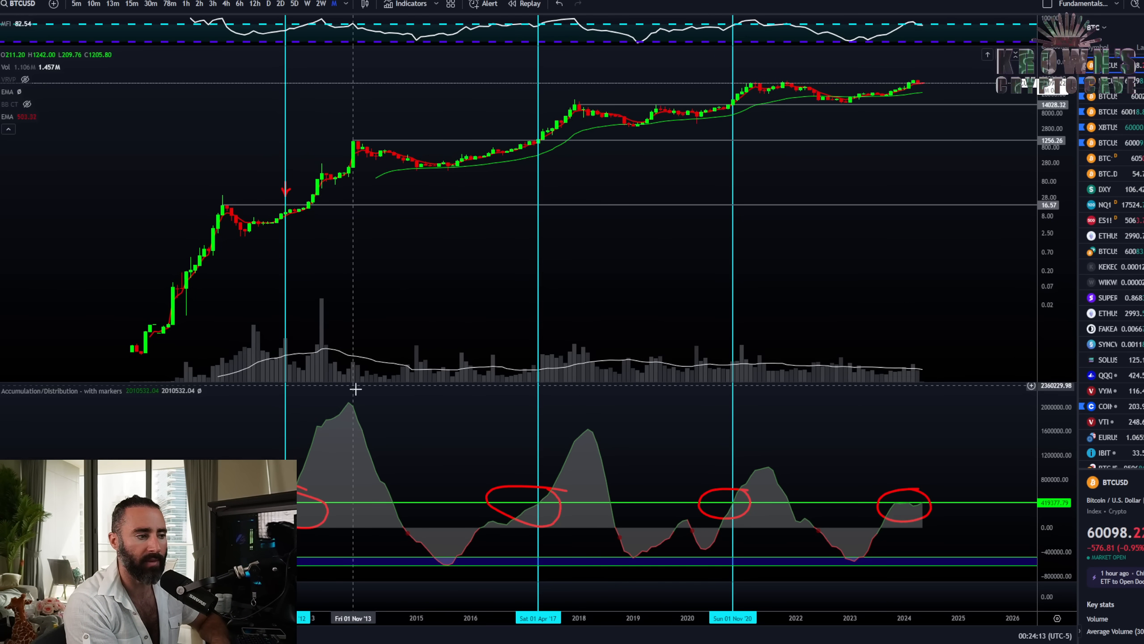
mouse_move(531, 183)
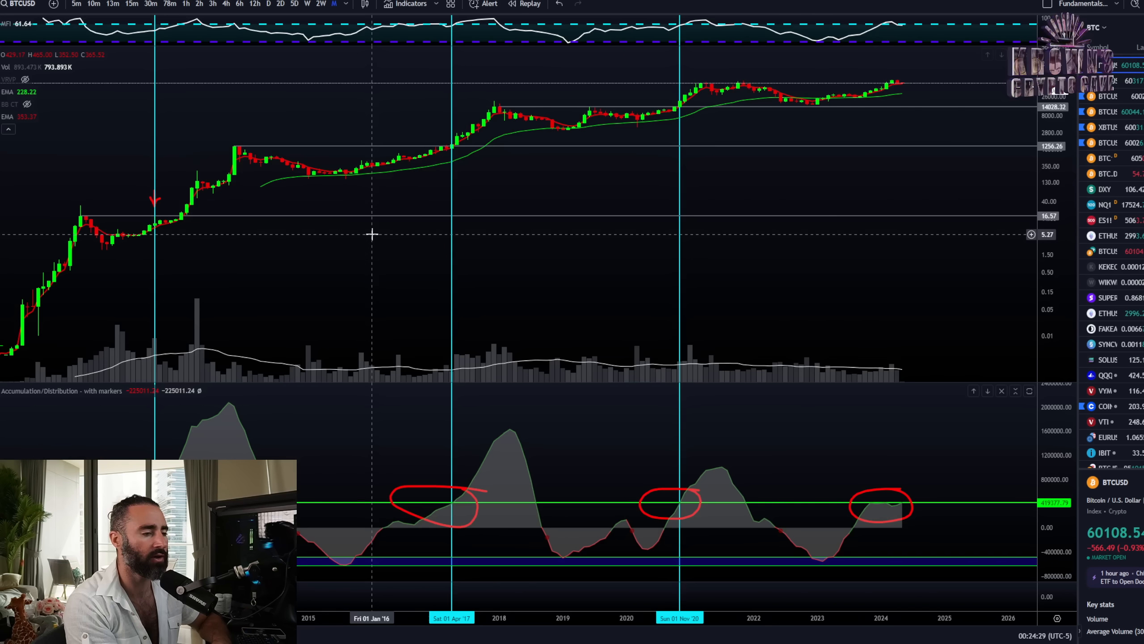
mouse_move(219, 190)
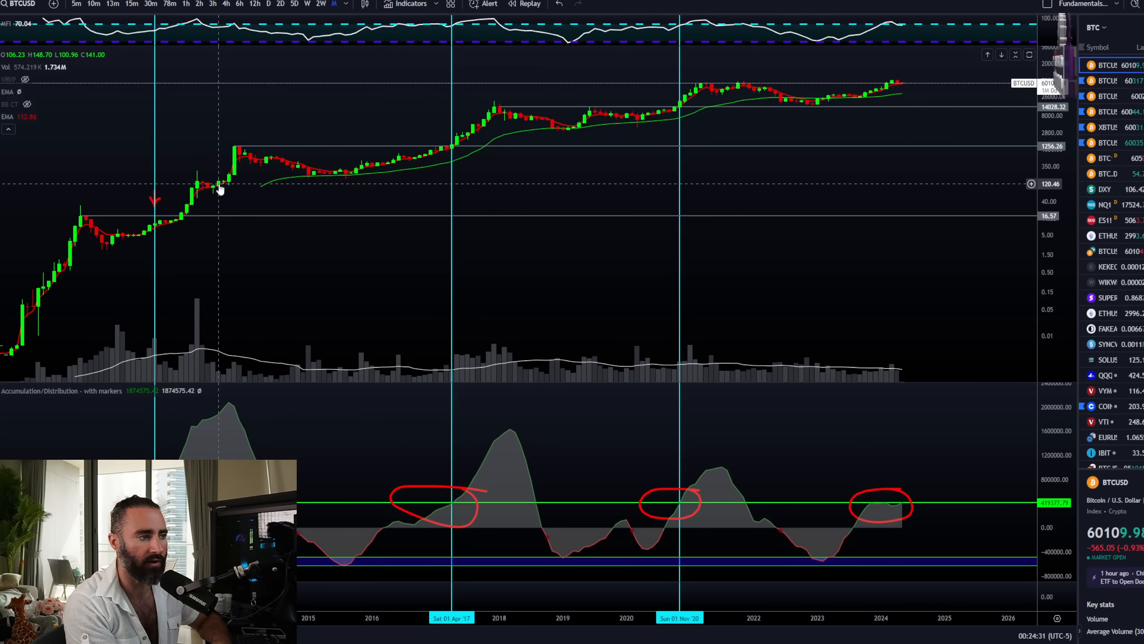
mouse_move(583, 122)
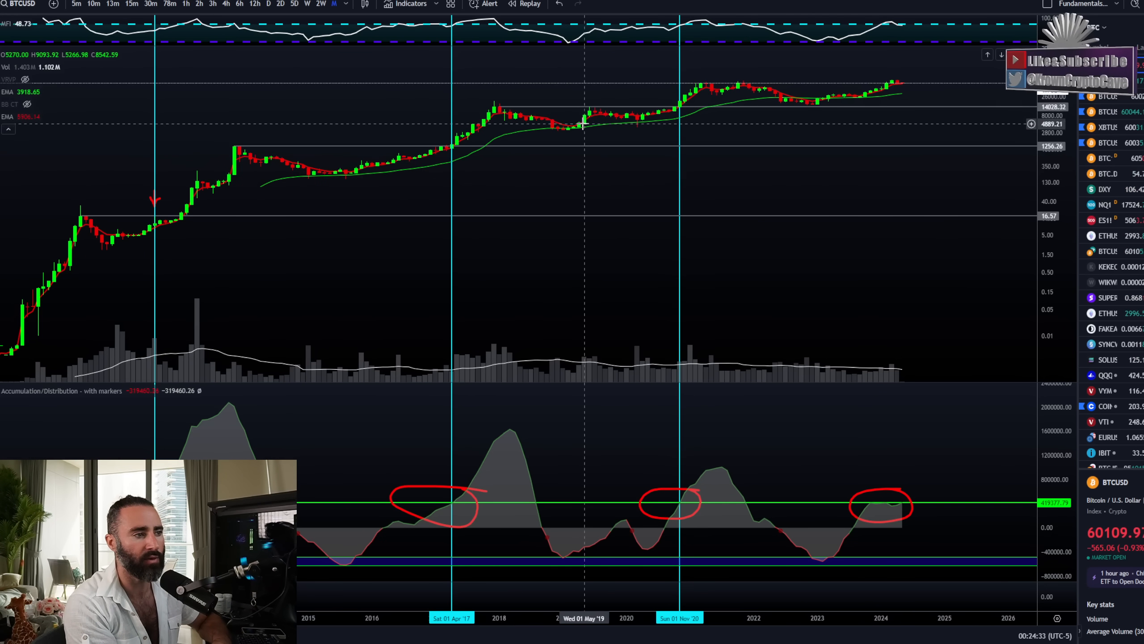
mouse_move(188, 170)
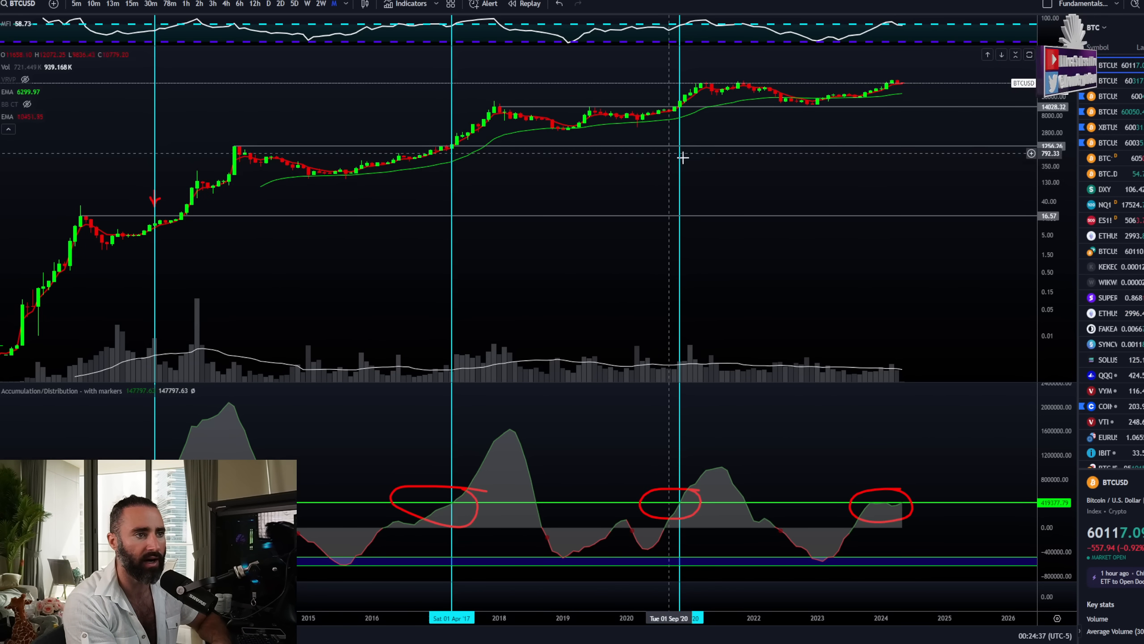
mouse_move(796, 162)
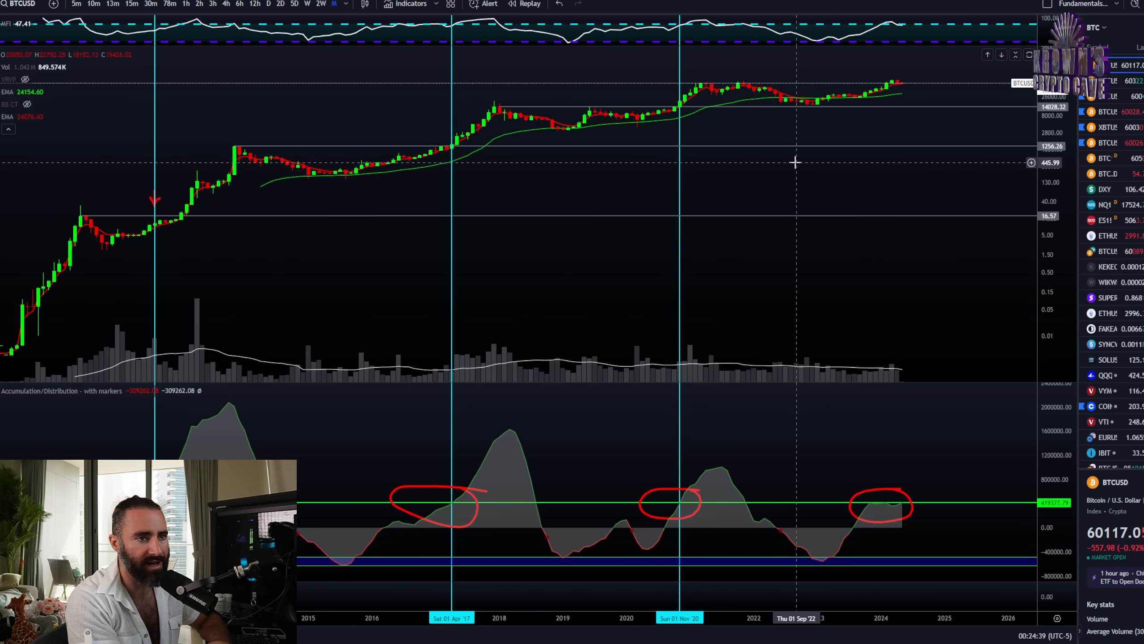
mouse_move(715, 166)
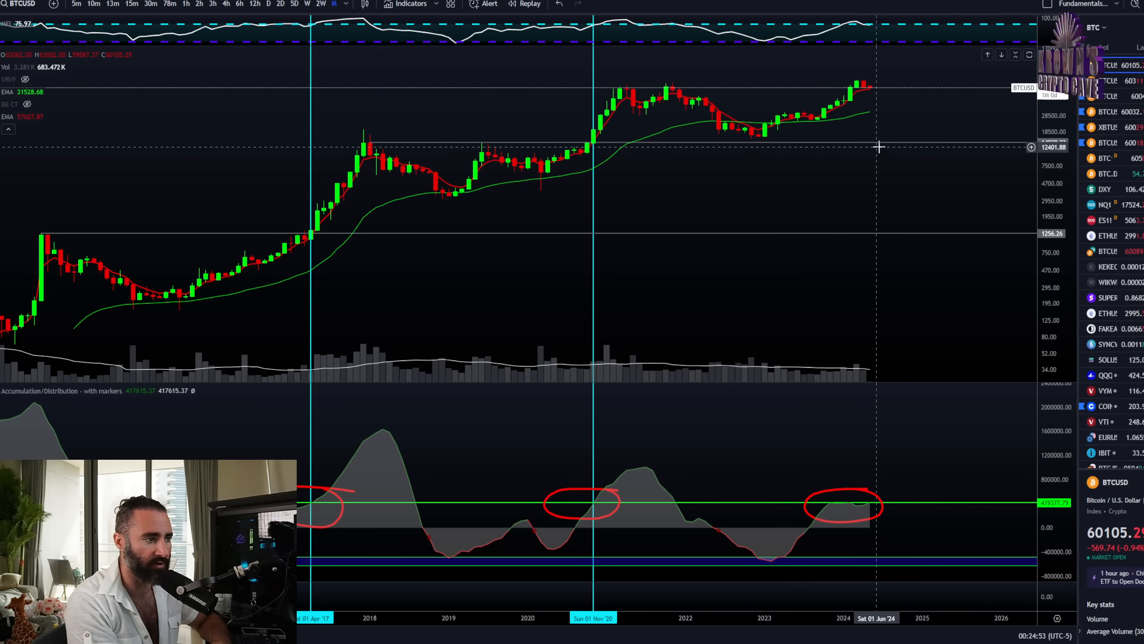
mouse_move(920, 126)
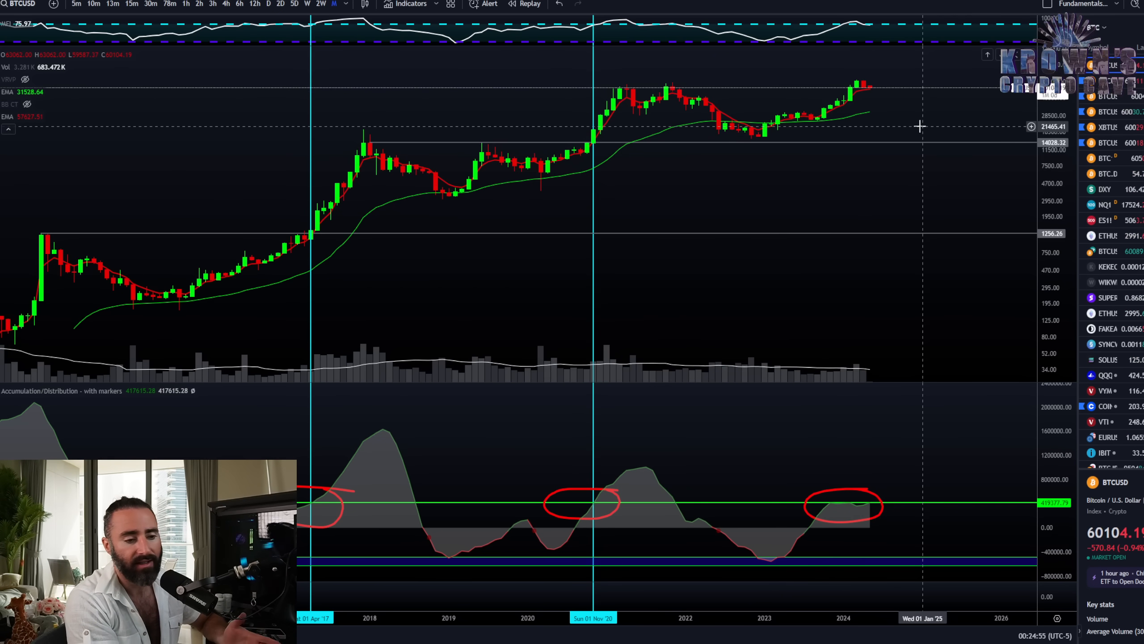
mouse_move(850, 223)
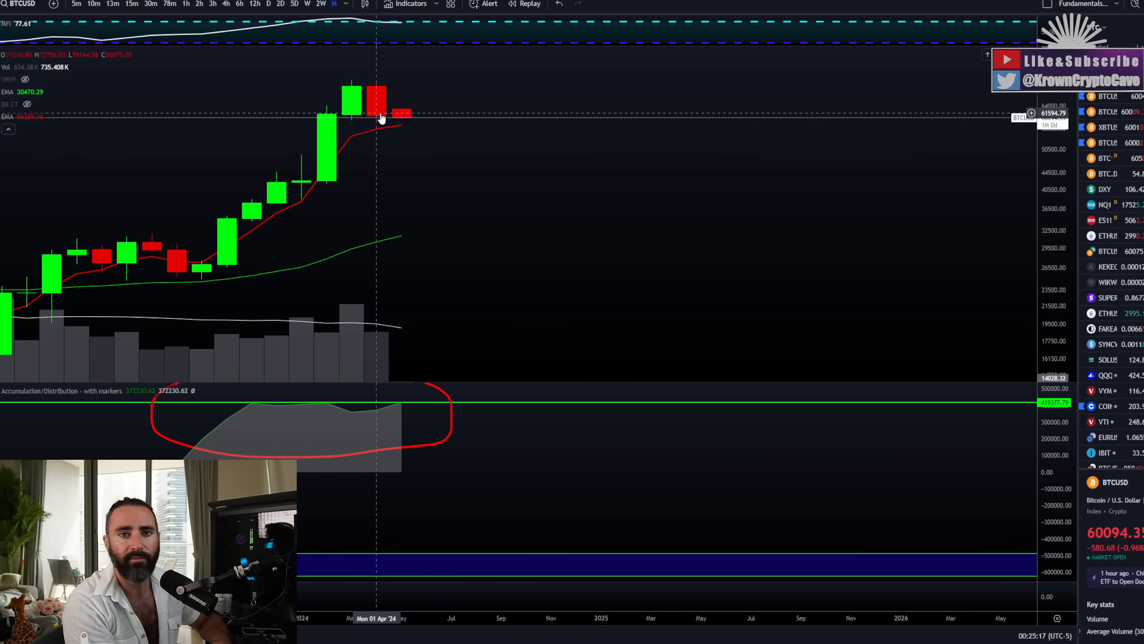
mouse_move(489, 174)
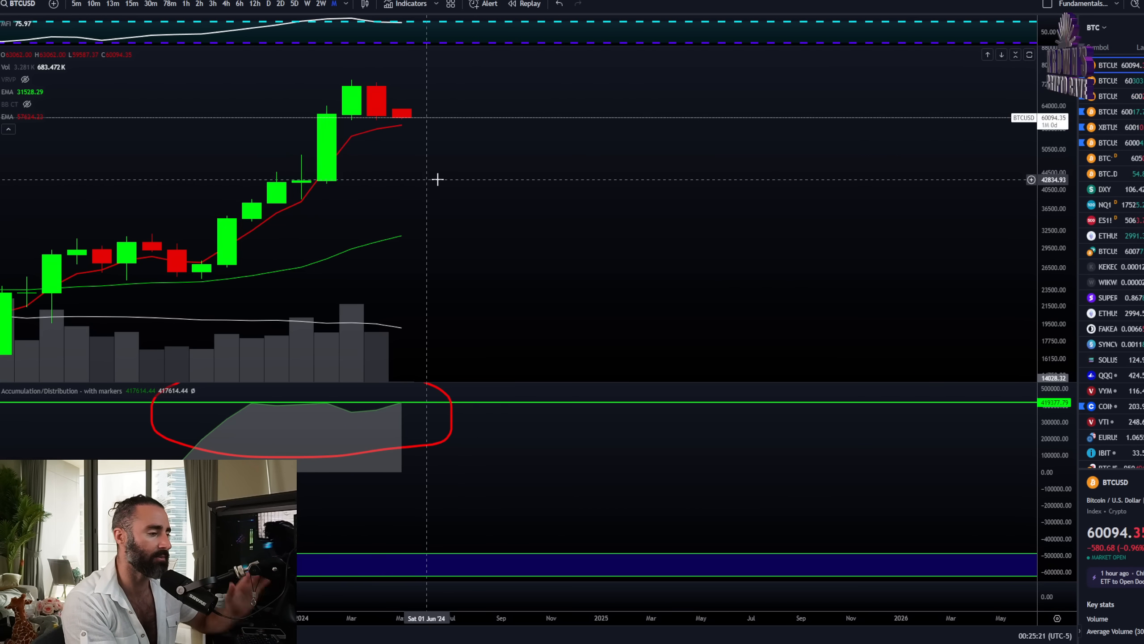
mouse_move(461, 172)
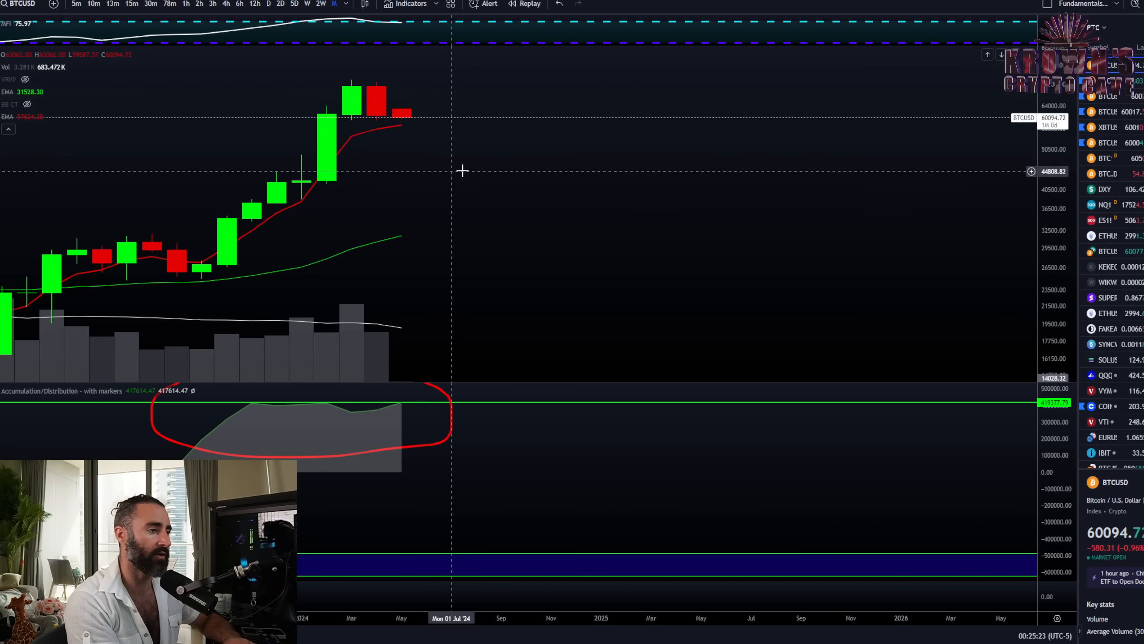
mouse_move(478, 160)
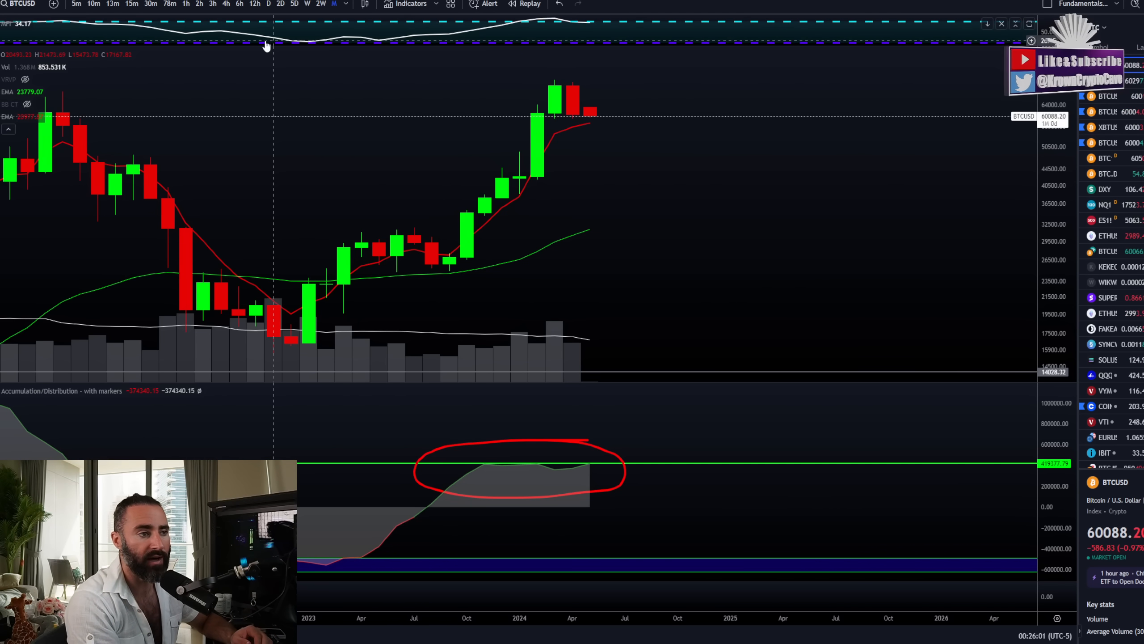
mouse_move(611, 93)
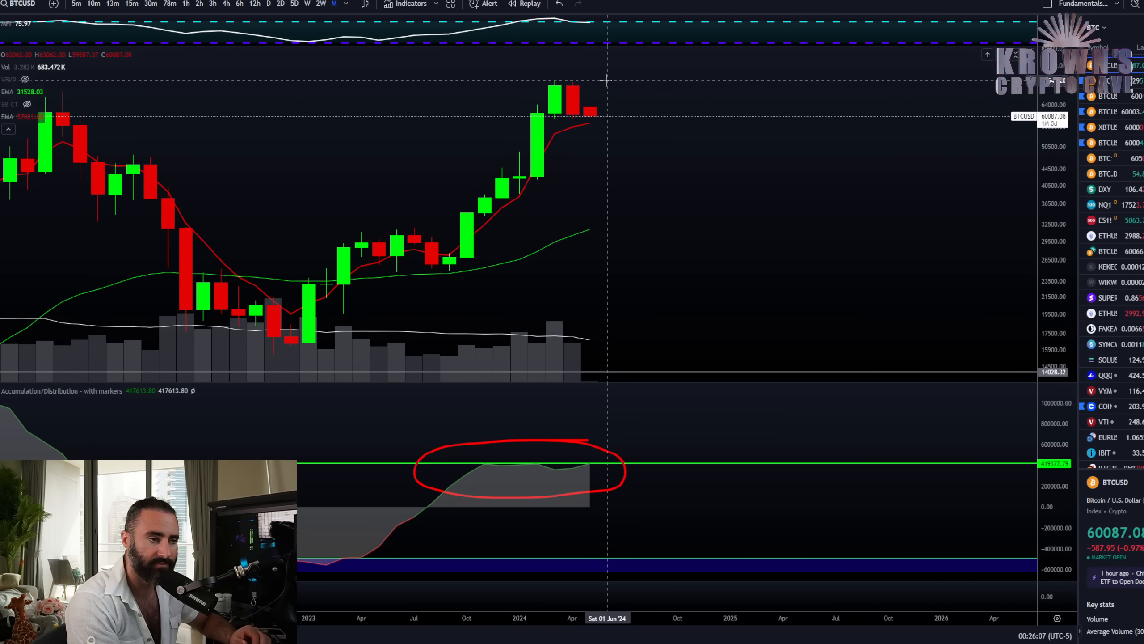
mouse_move(438, 71)
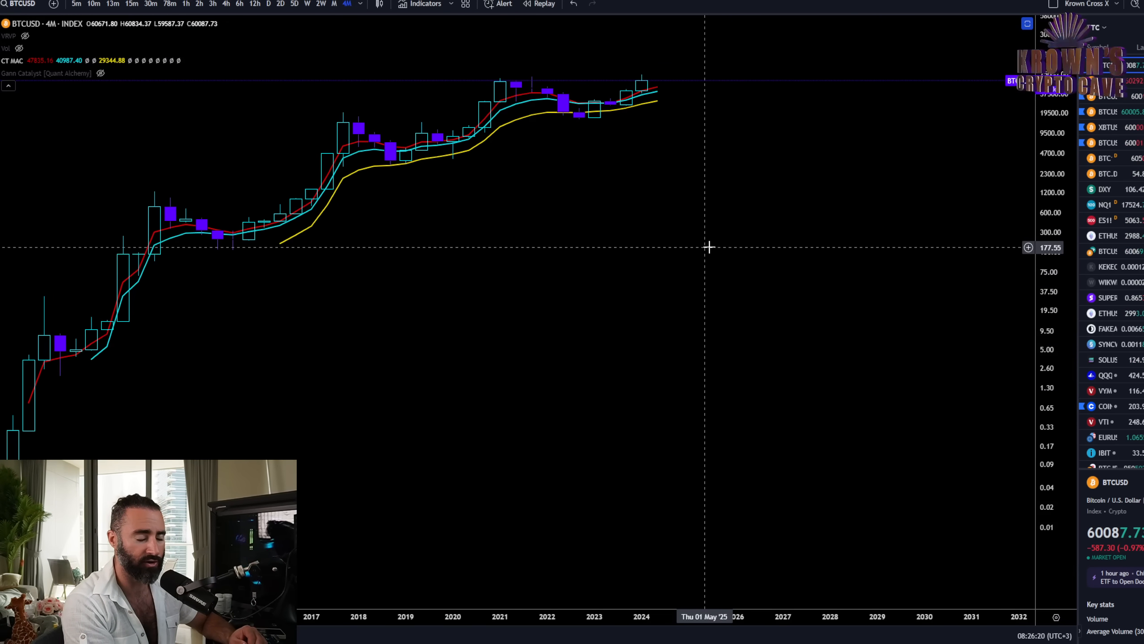
mouse_move(686, 165)
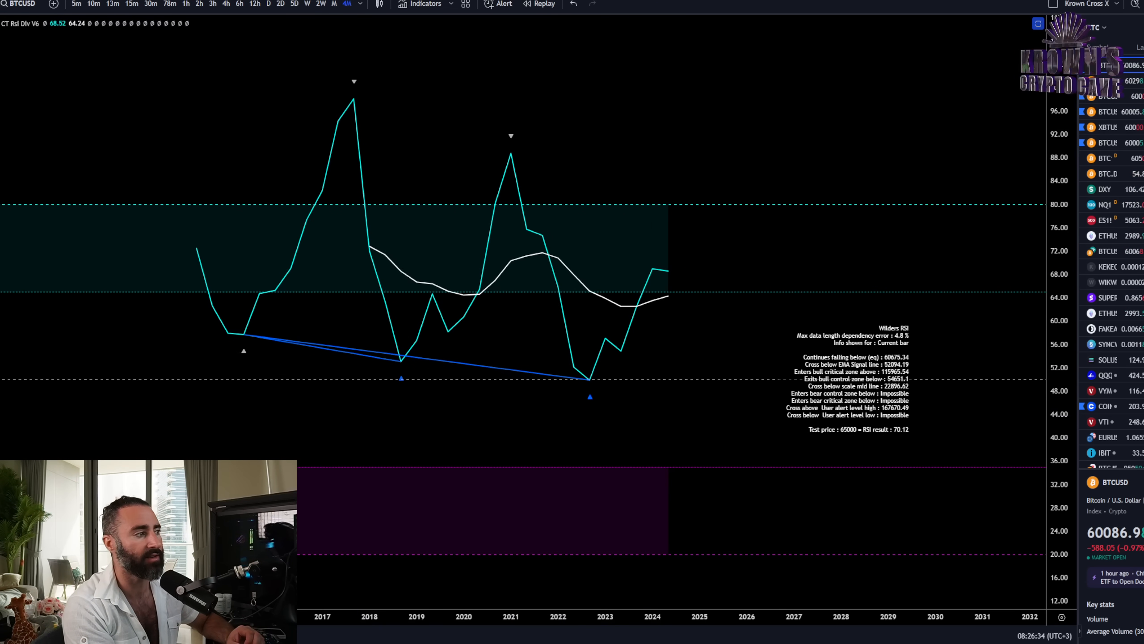
mouse_move(653, 274)
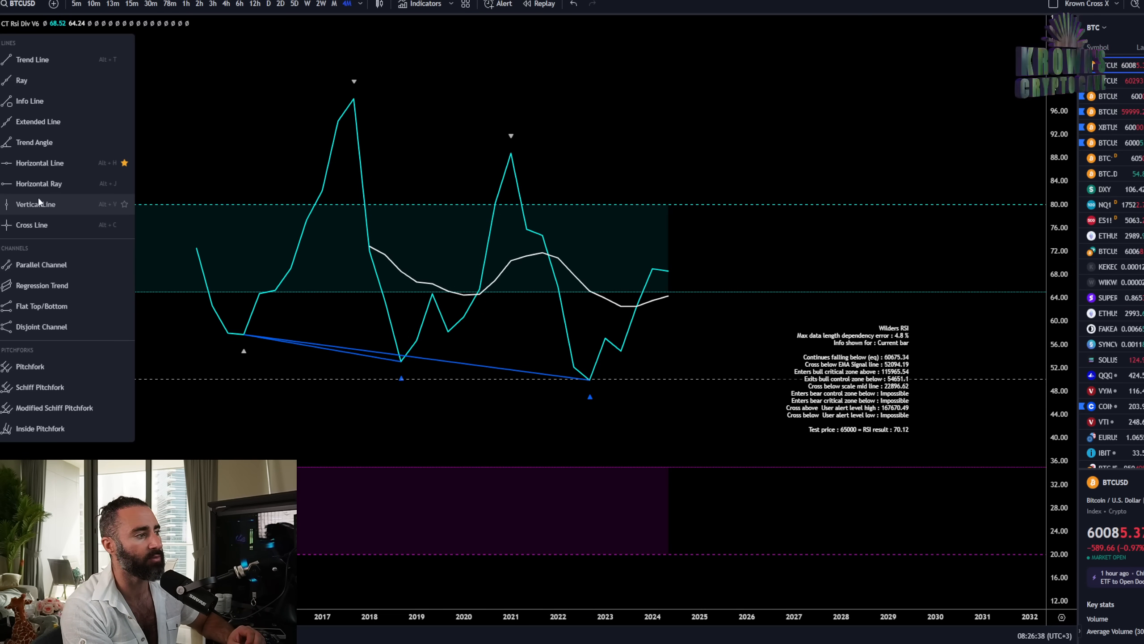
Restore the maximized CT RSI Div pane to show the full BTCUSD 4M chart.
click(35, 204)
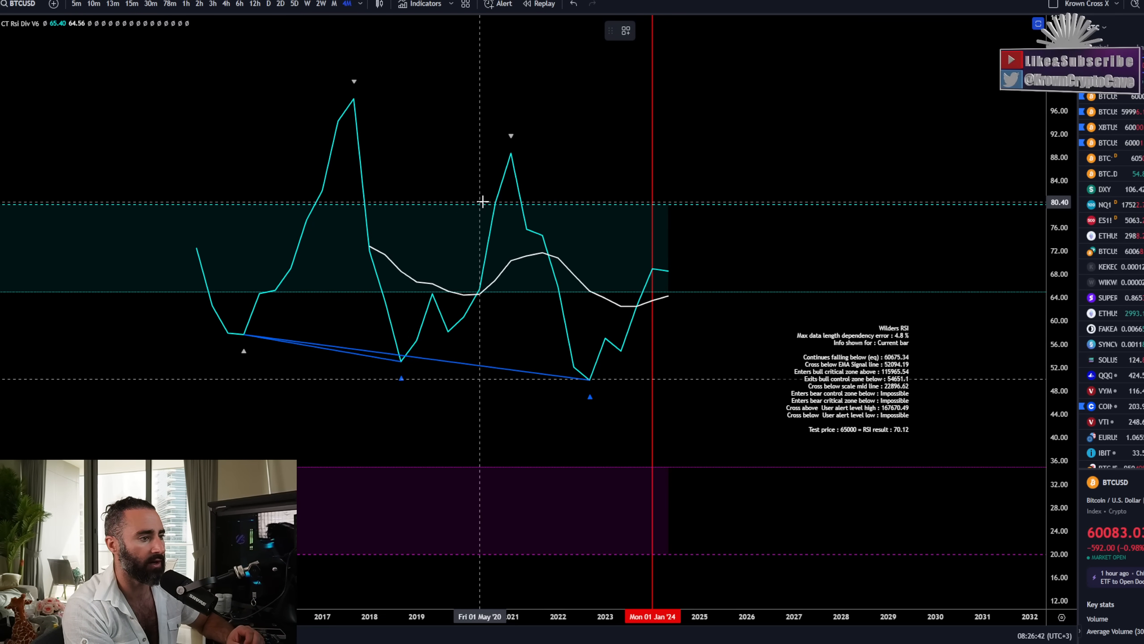
mouse_move(254, 154)
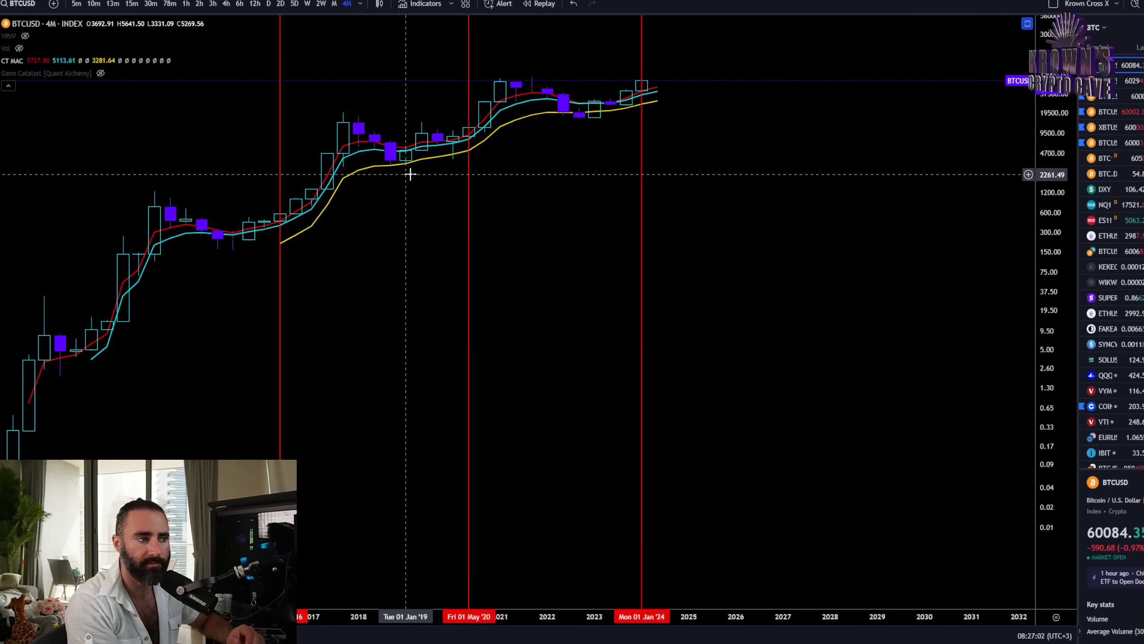
mouse_move(553, 179)
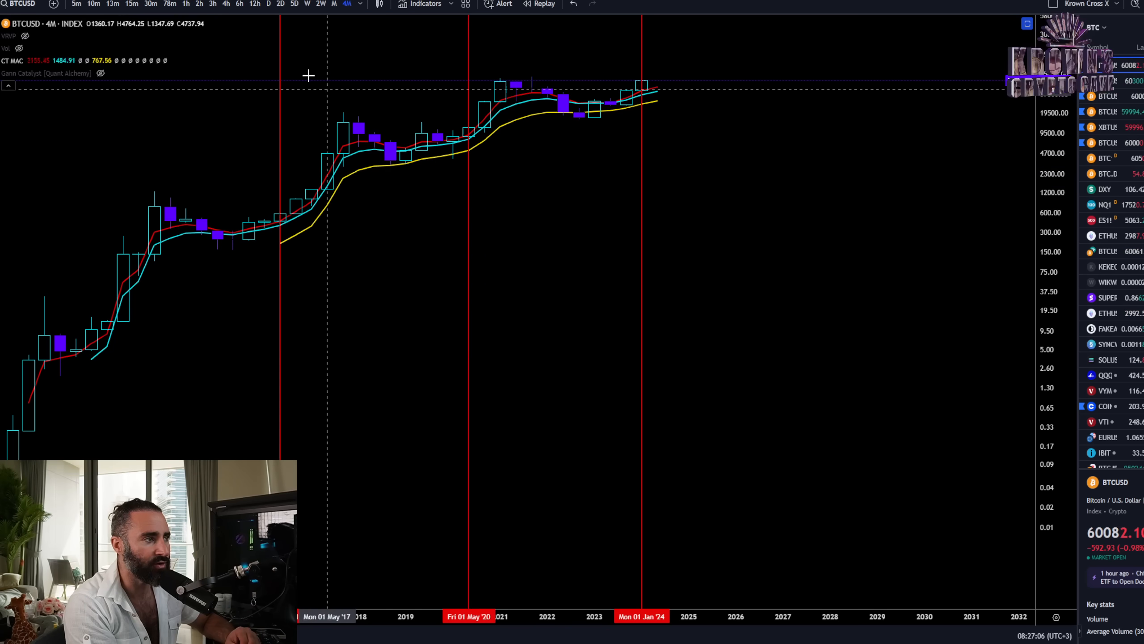
Set the BTCUSD chart interval to 2M two-month candles.
click(347, 4)
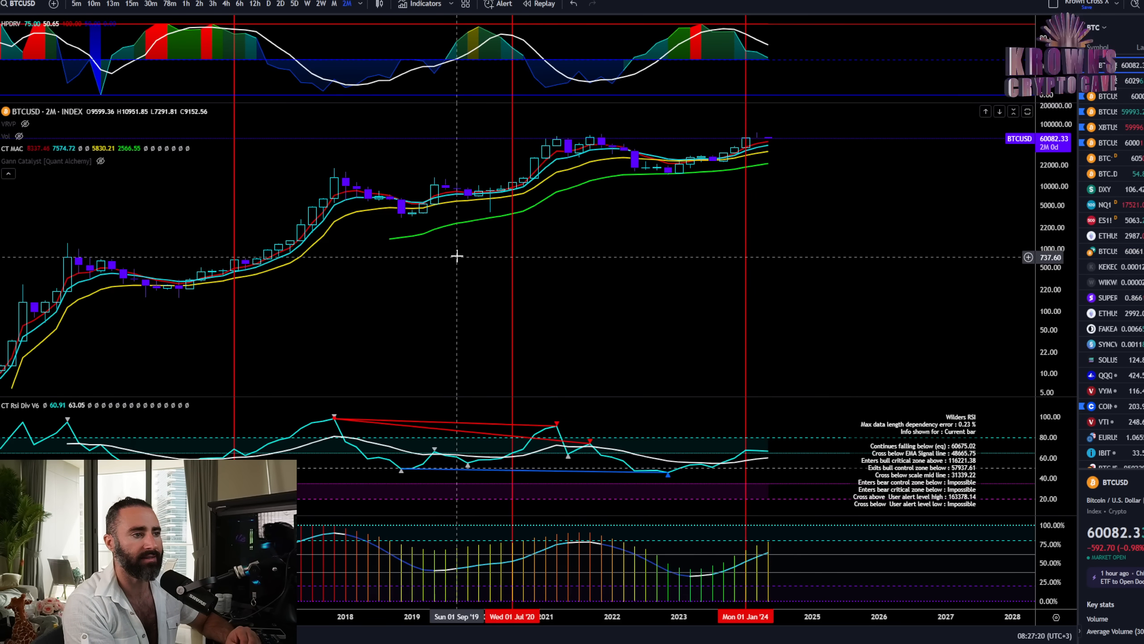
mouse_move(399, 250)
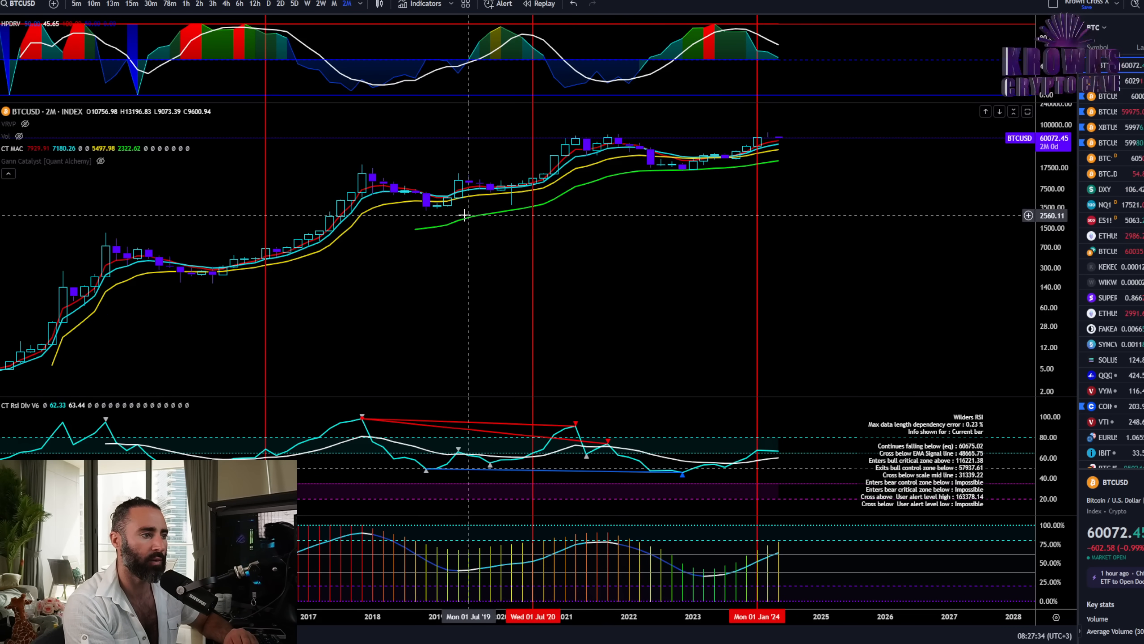
mouse_move(344, 293)
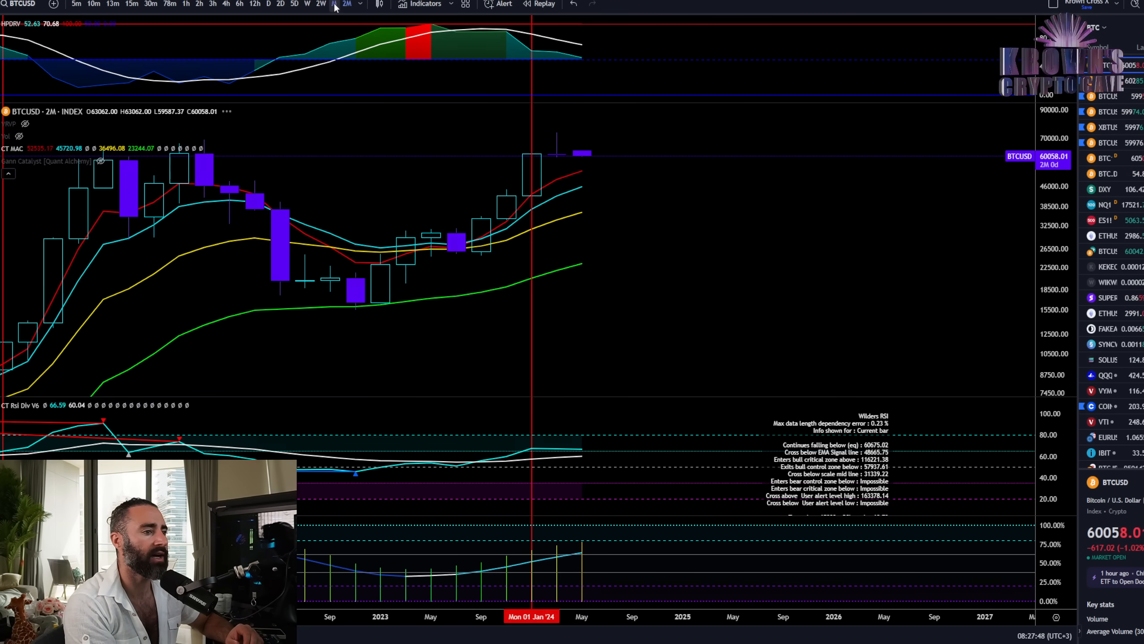
Set the BTCUSD chart interval to 1M monthly candles.
click(333, 3)
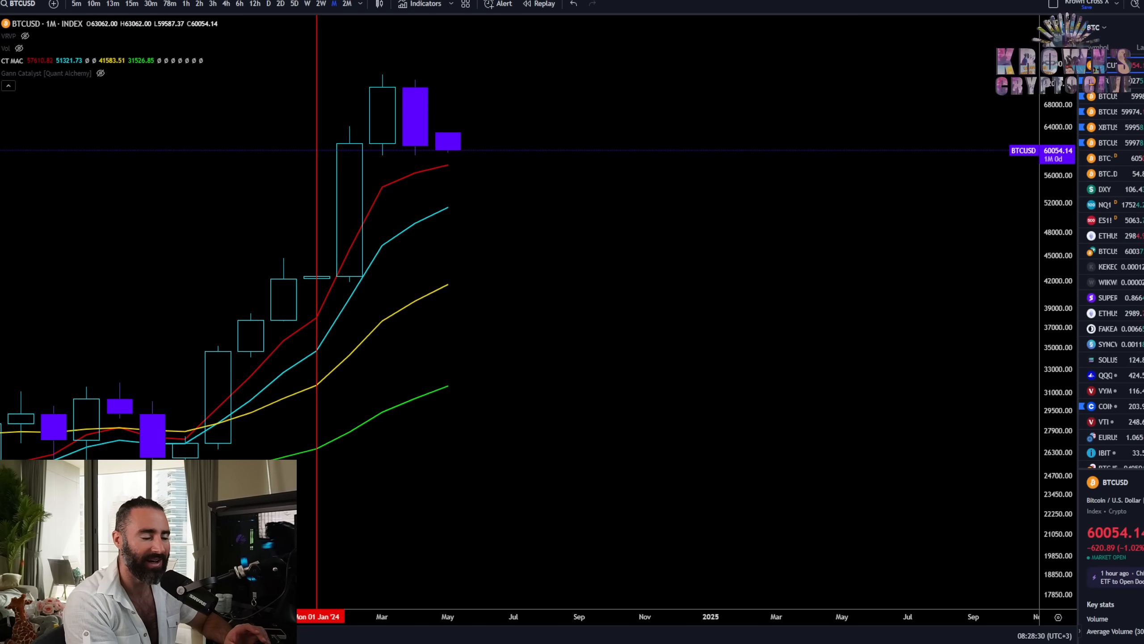
Load the Vol vs Stoch layout and set its interval to 1 month.
click(280, 4)
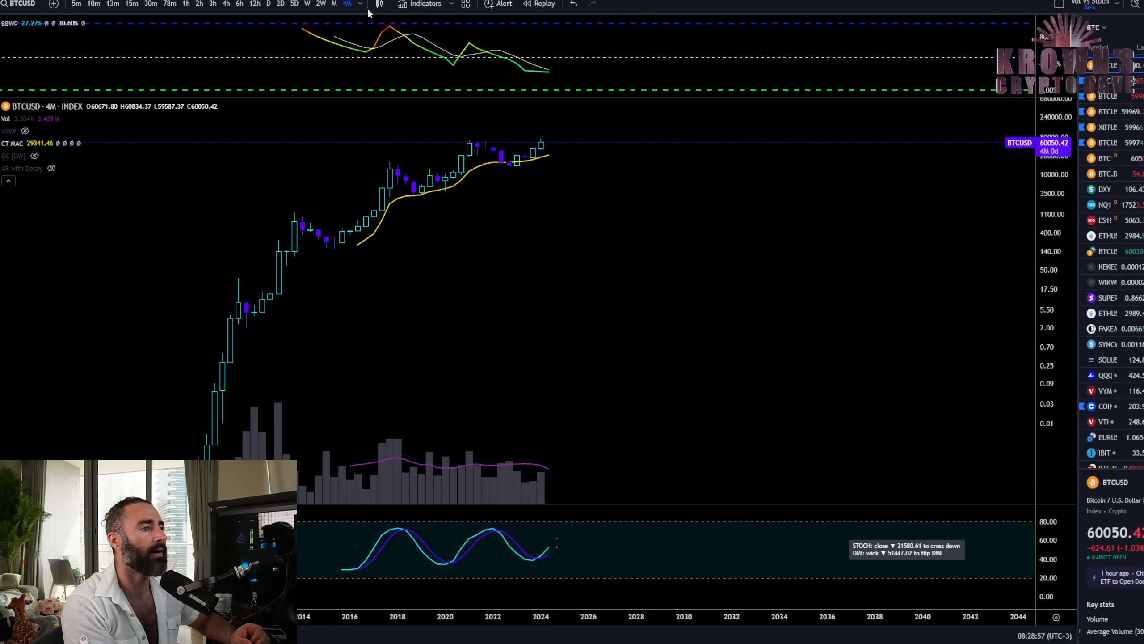
click(347, 4)
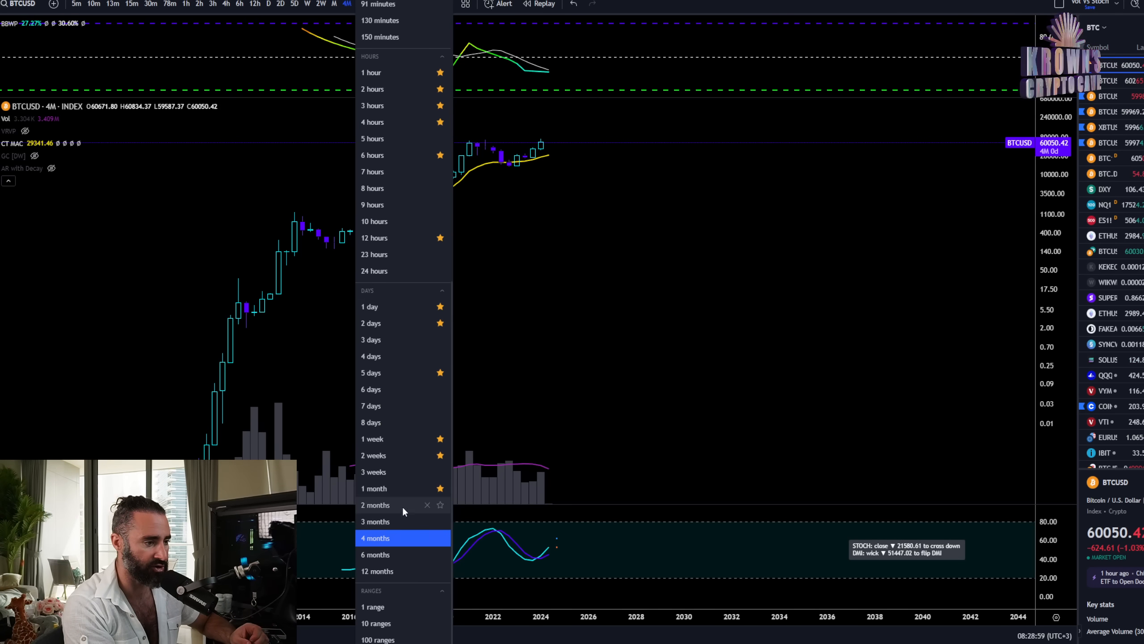
click(375, 505)
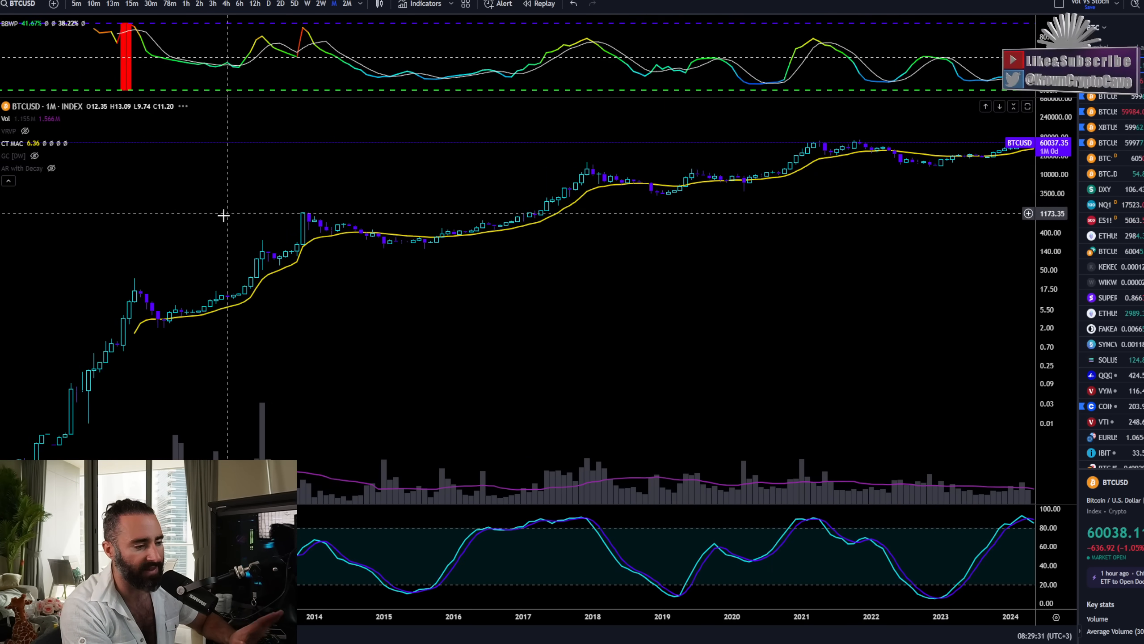
mouse_move(262, 255)
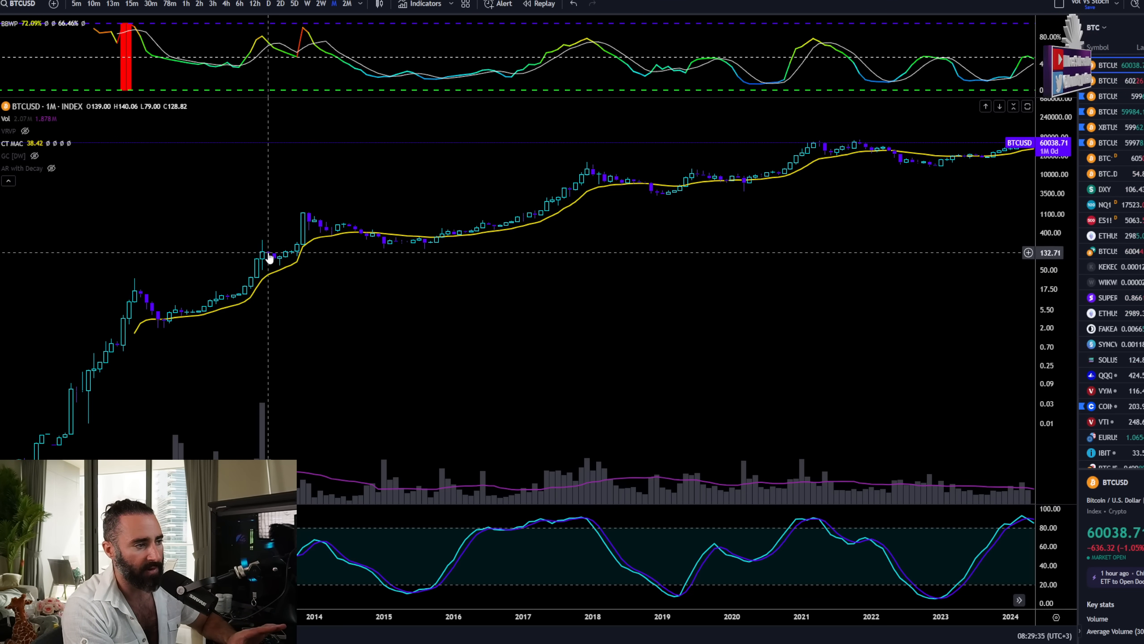
mouse_move(281, 264)
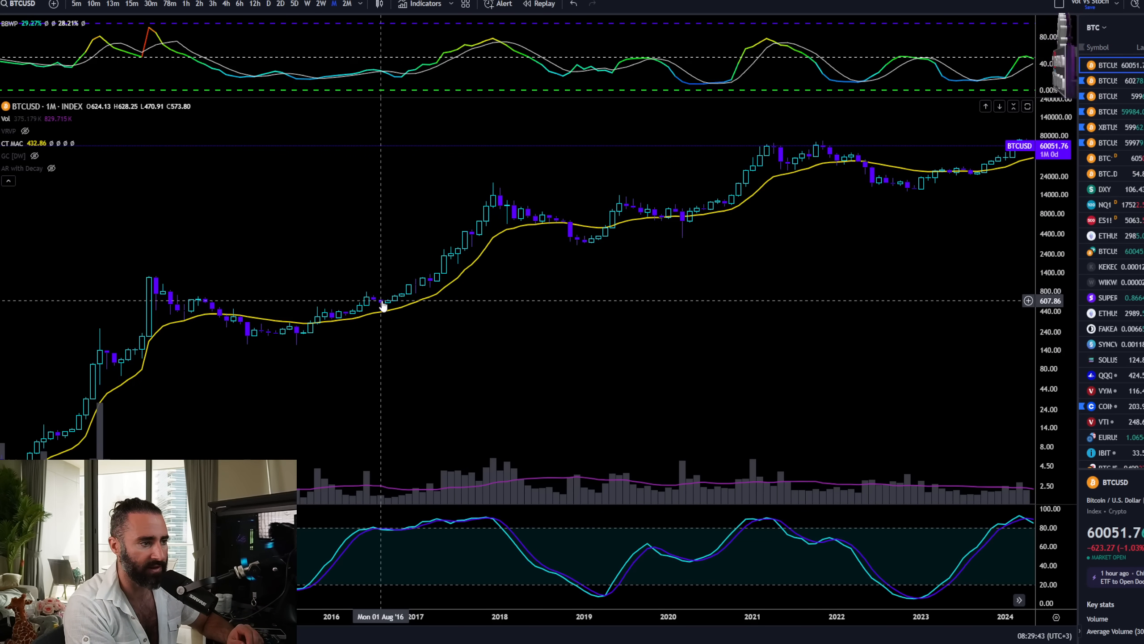
mouse_move(419, 283)
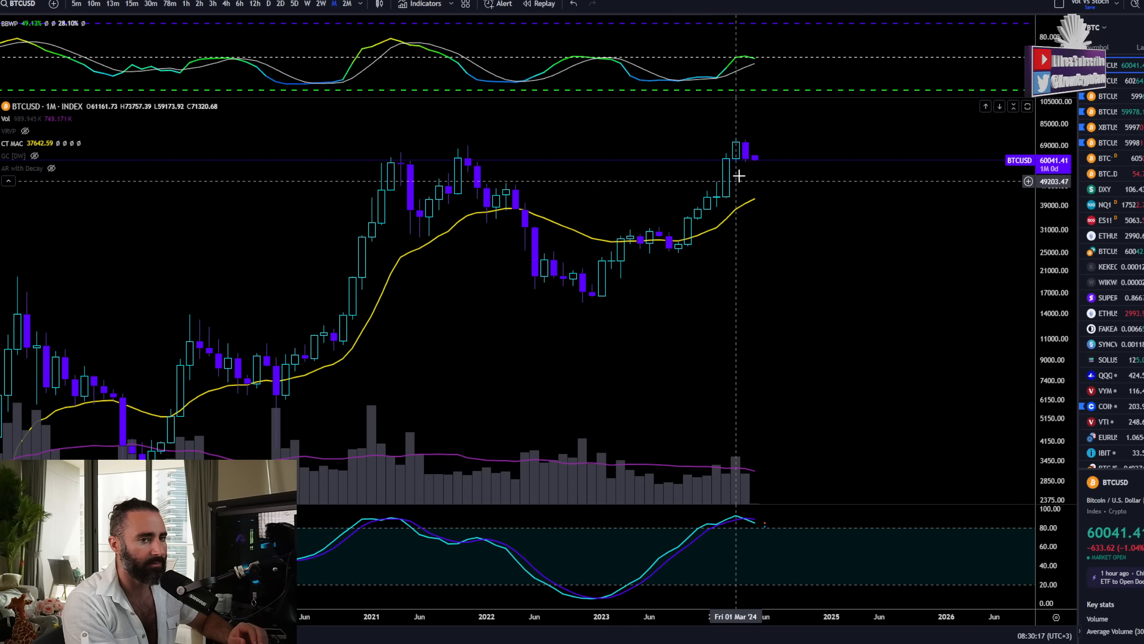
mouse_move(859, 135)
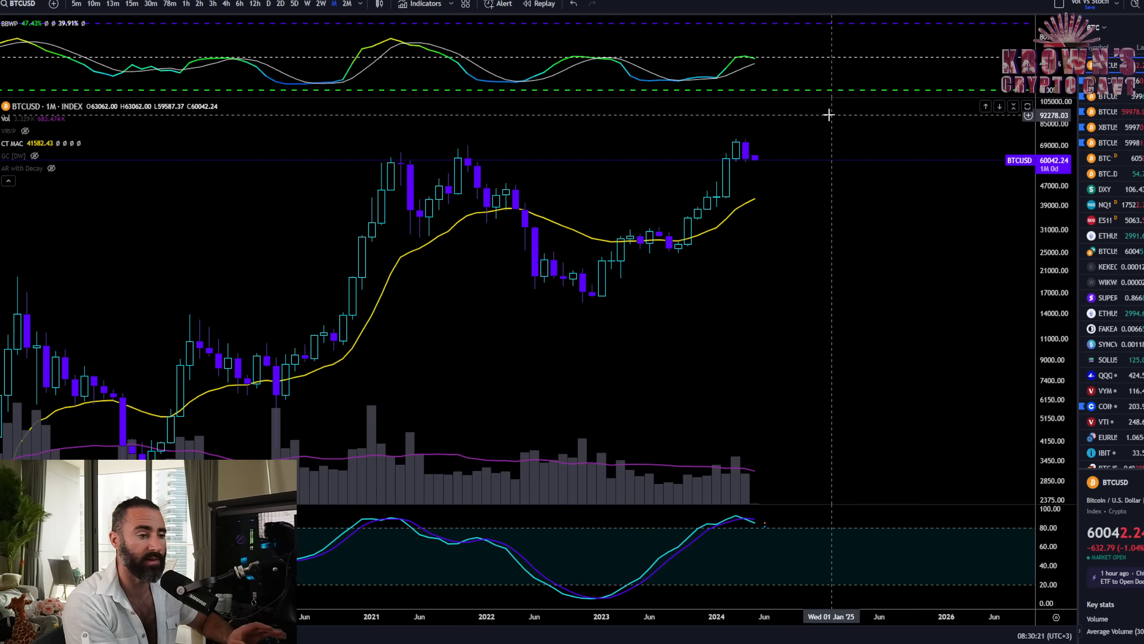
mouse_move(805, 117)
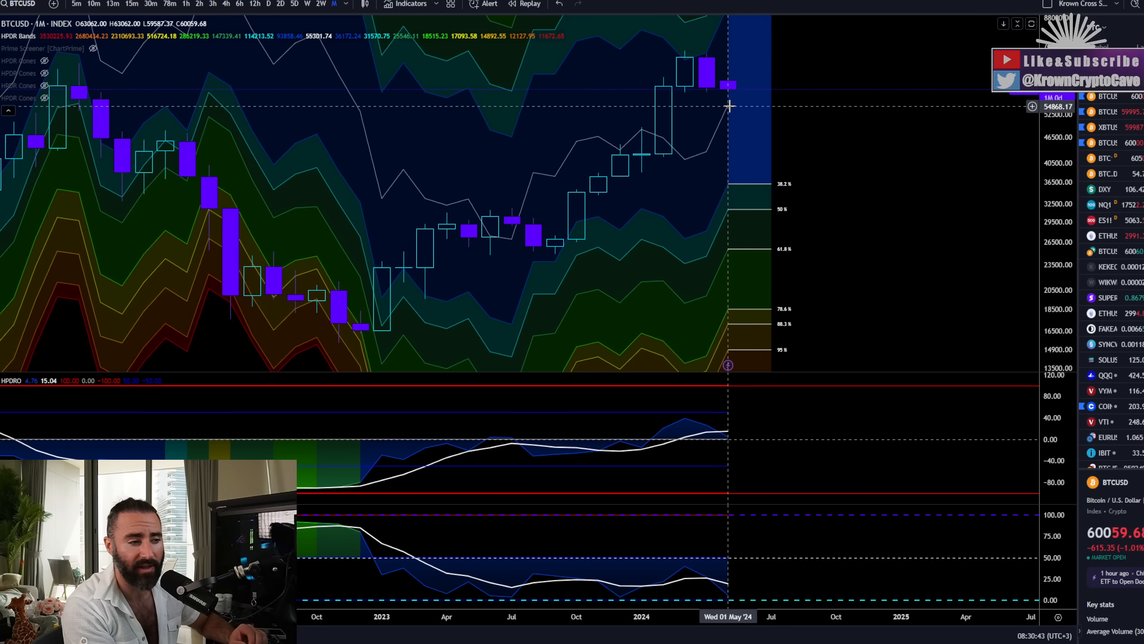
mouse_move(846, 108)
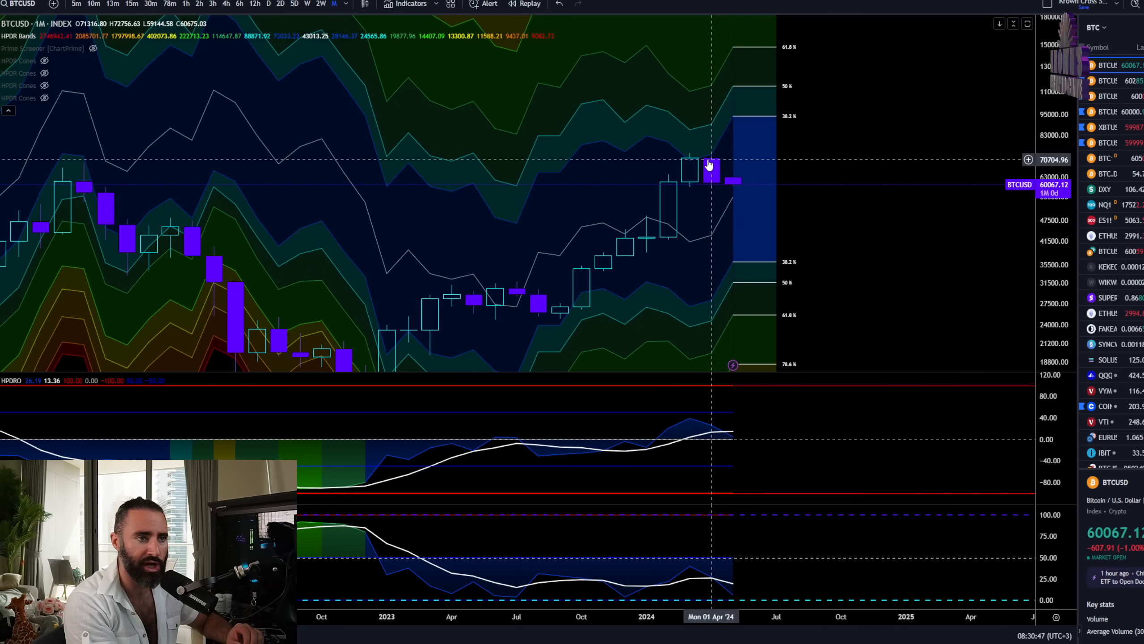
mouse_move(761, 194)
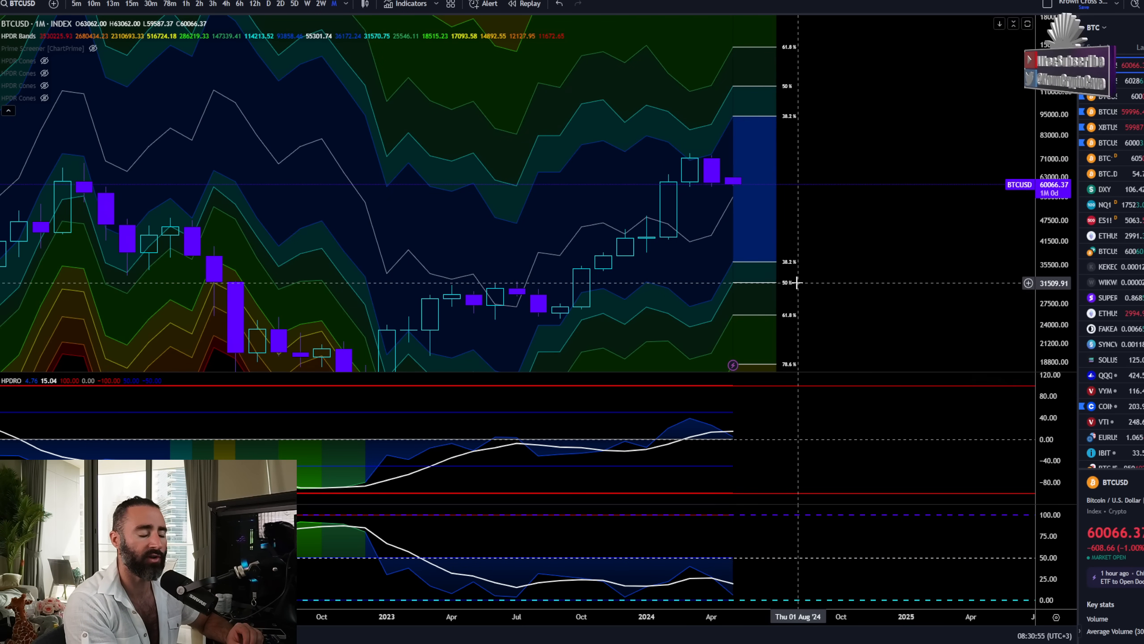
mouse_move(502, 192)
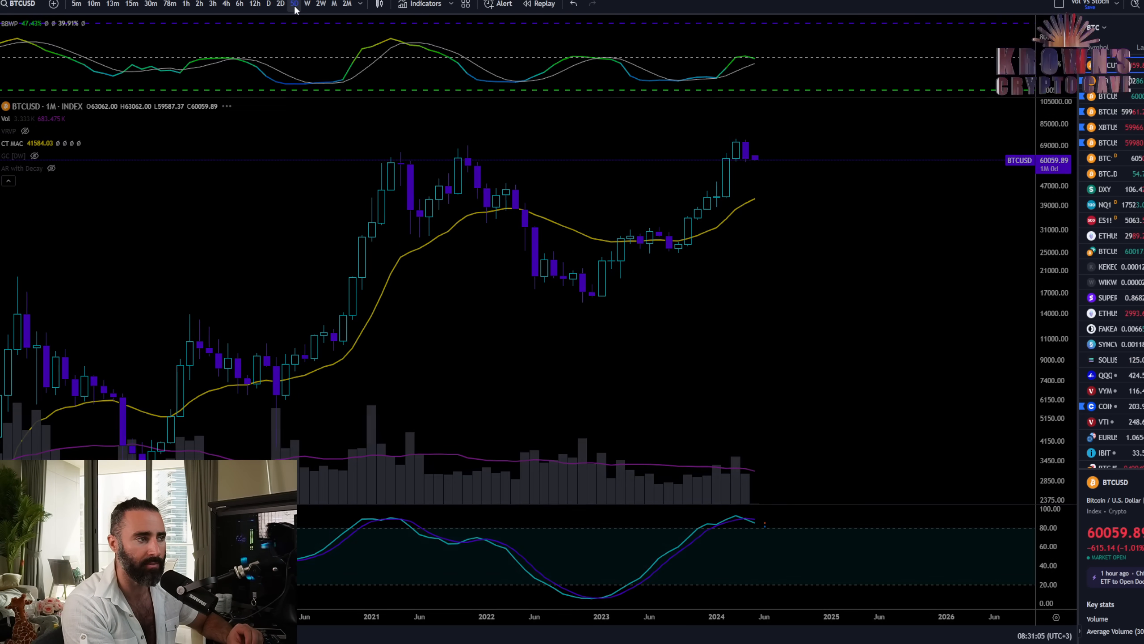
Switch to BTC1! CME futures on daily candles, briefly passing through 5D.
click(295, 4)
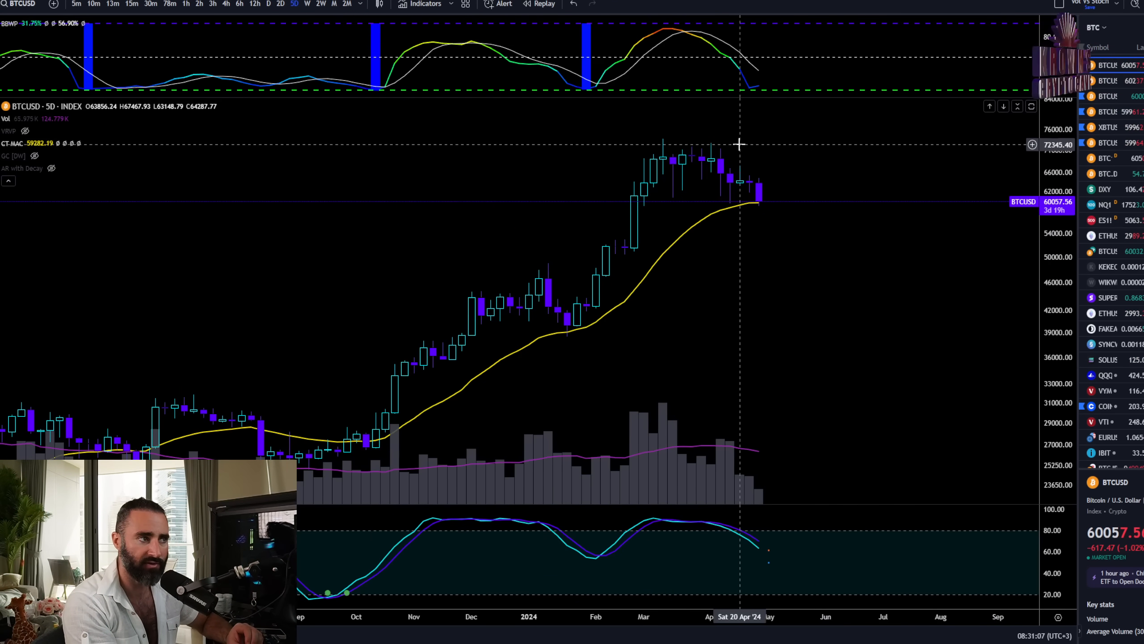
click(306, 3)
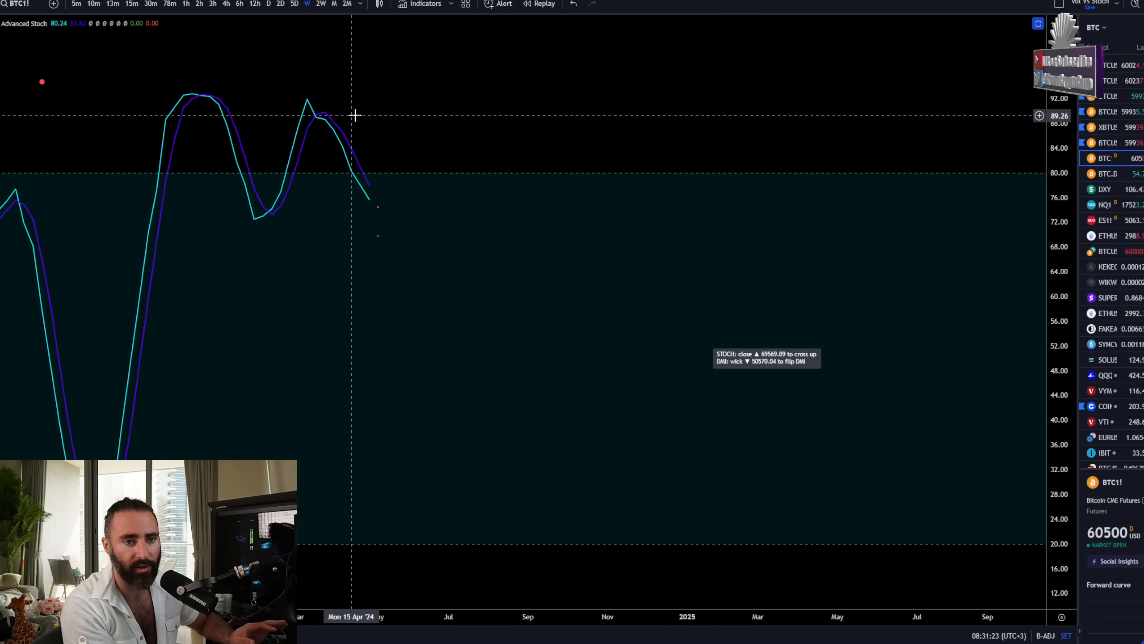
click(296, 5)
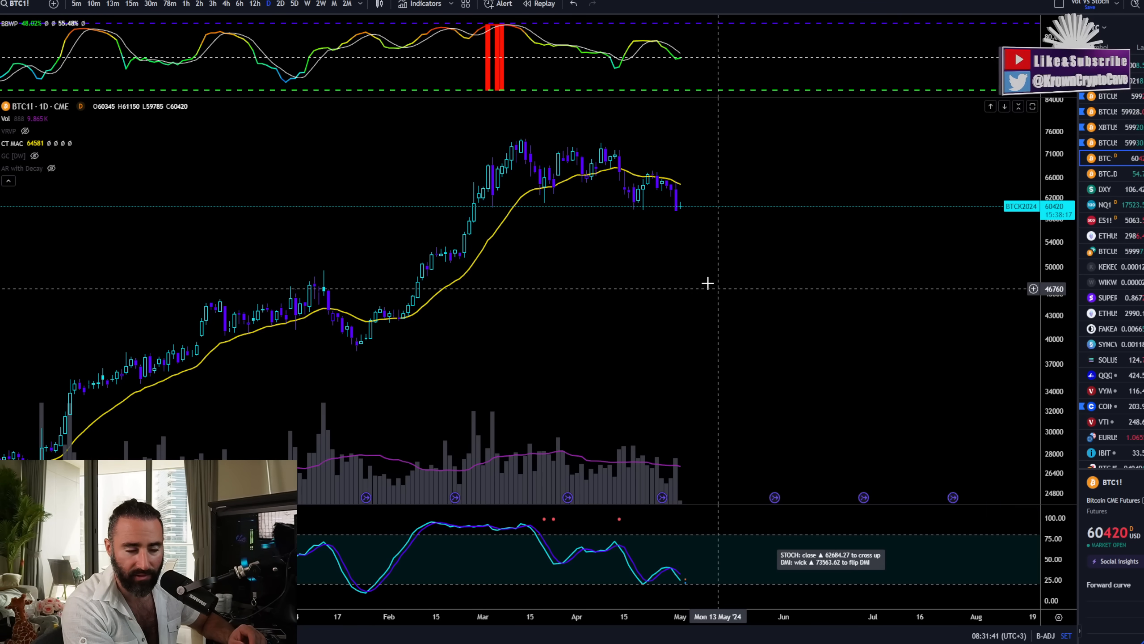
click(279, 3)
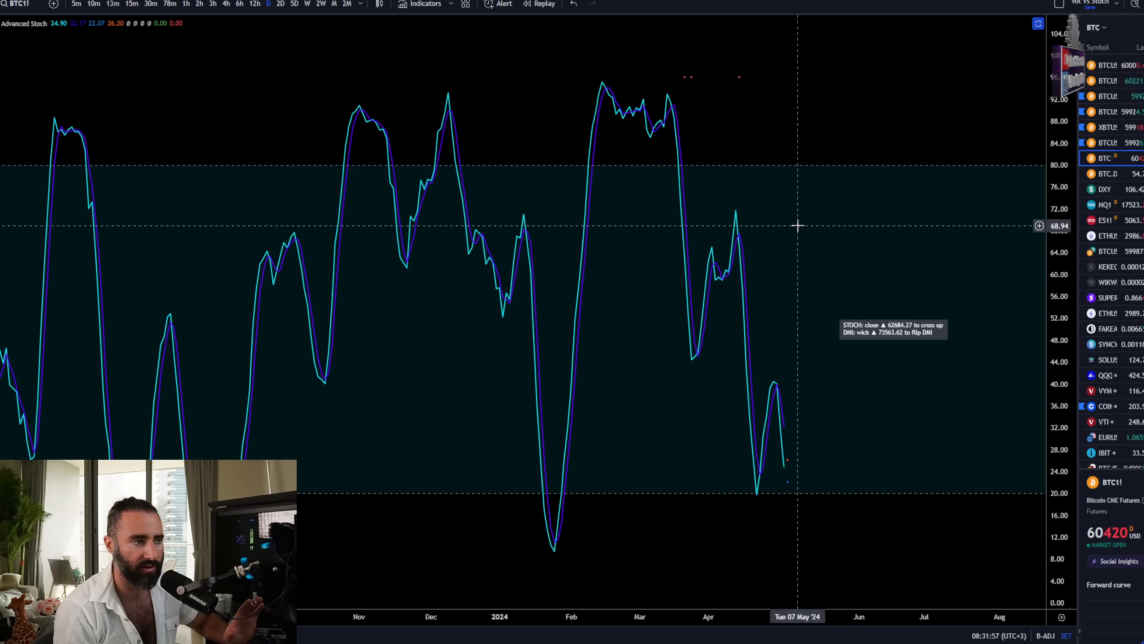
mouse_move(835, 244)
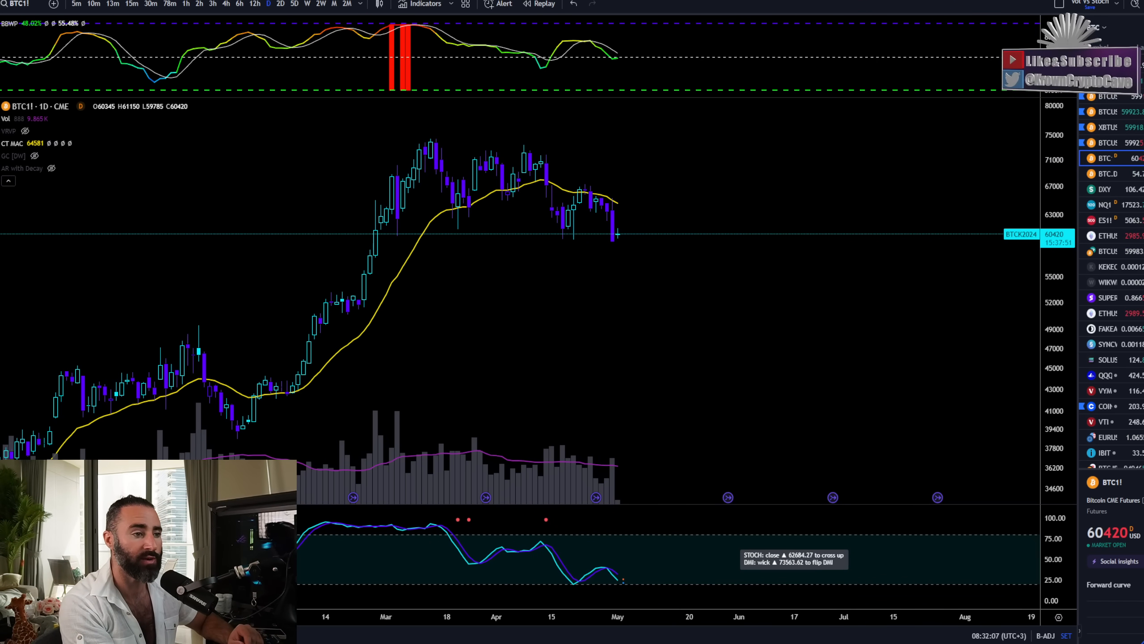
mouse_move(575, 422)
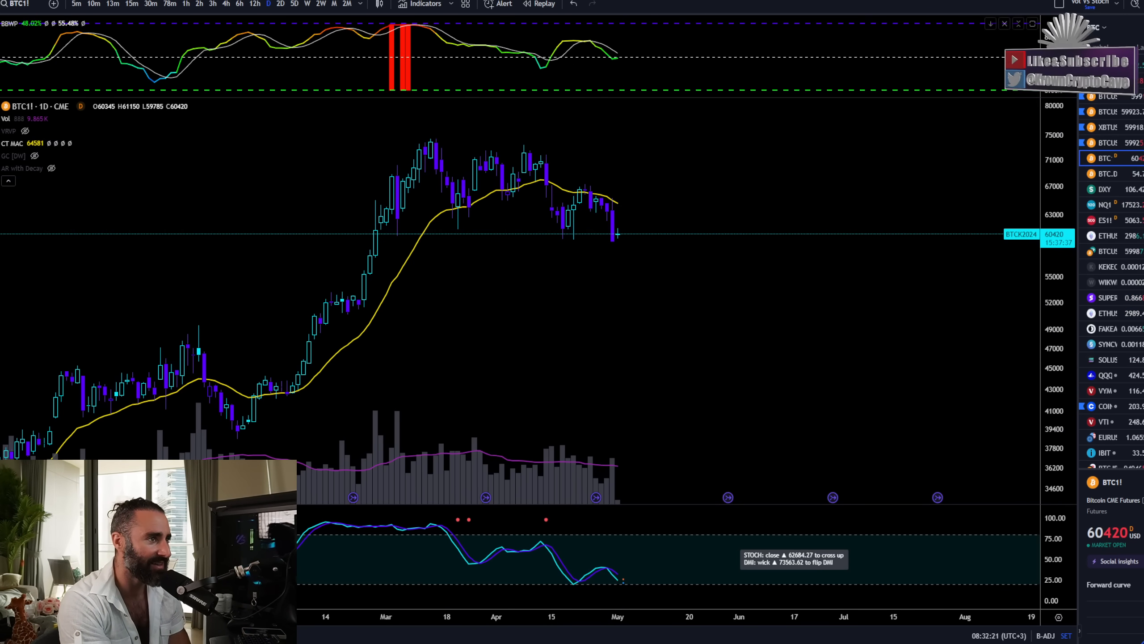
mouse_move(899, 197)
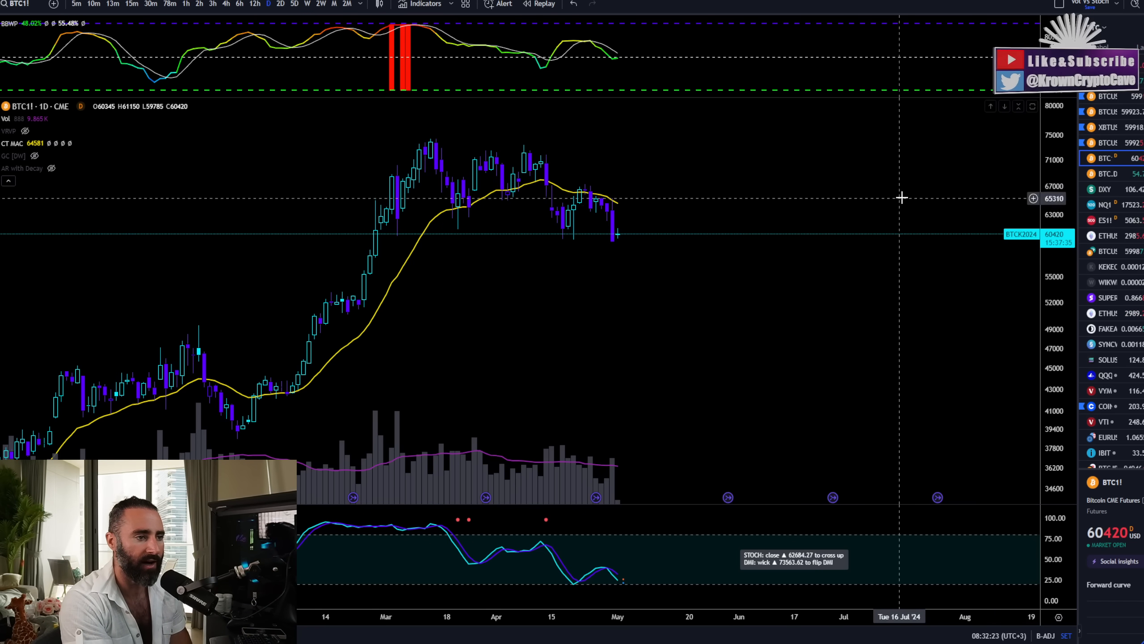
mouse_move(723, 248)
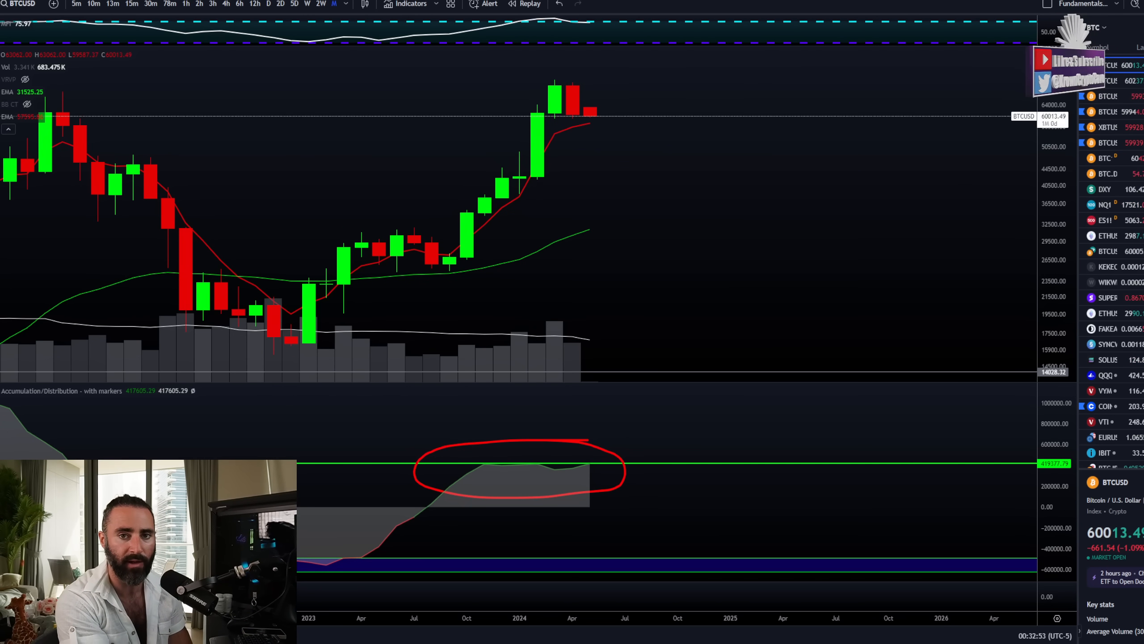
mouse_move(481, 150)
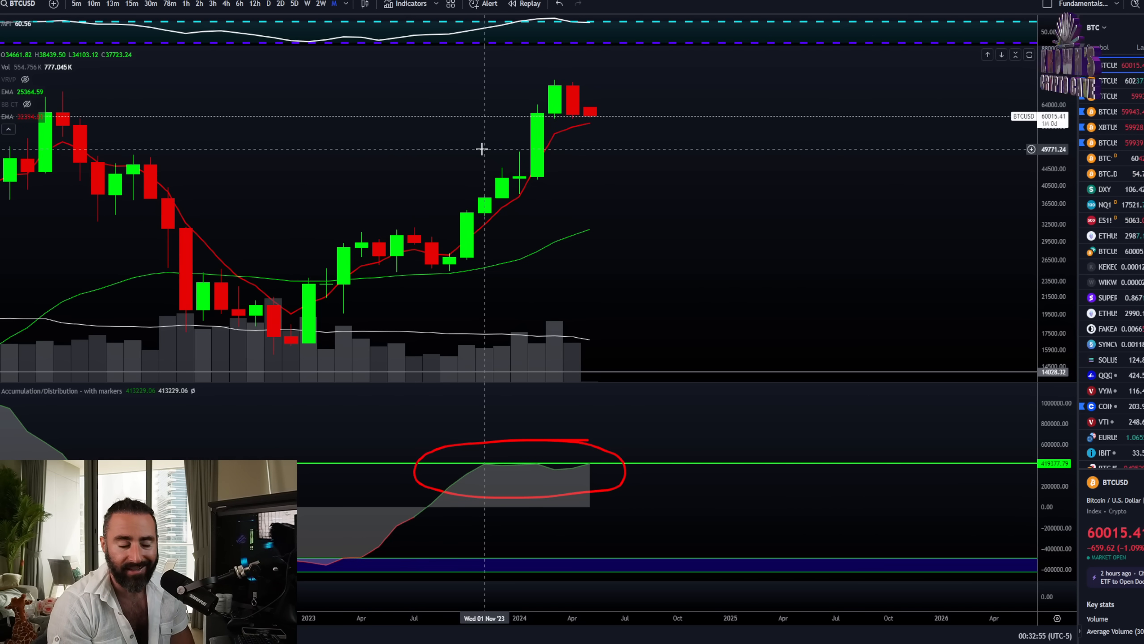